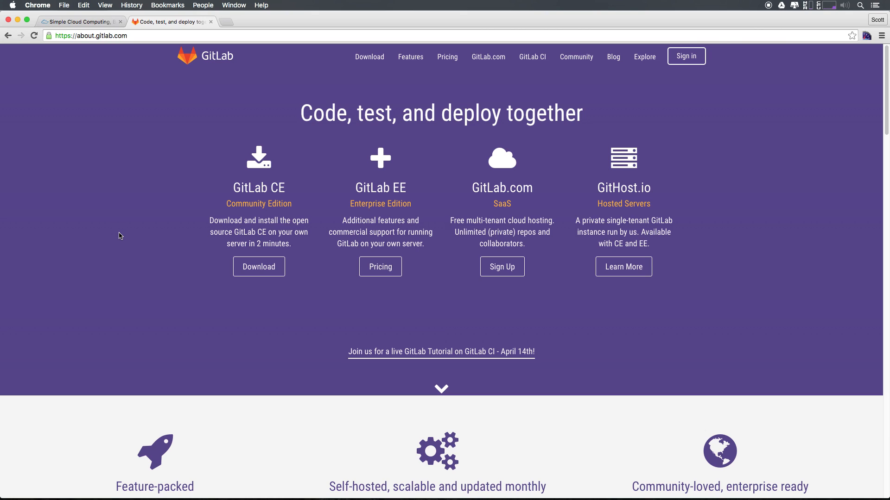
mouse_move(732, 258)
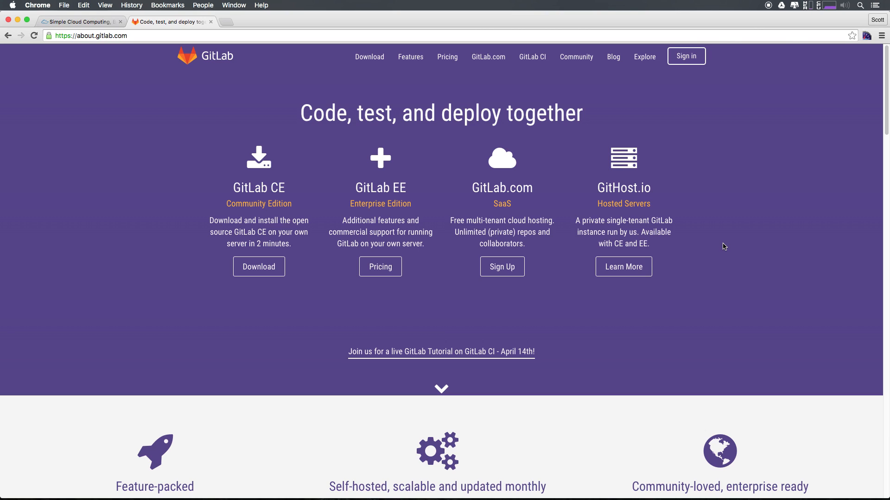
mouse_move(675, 151)
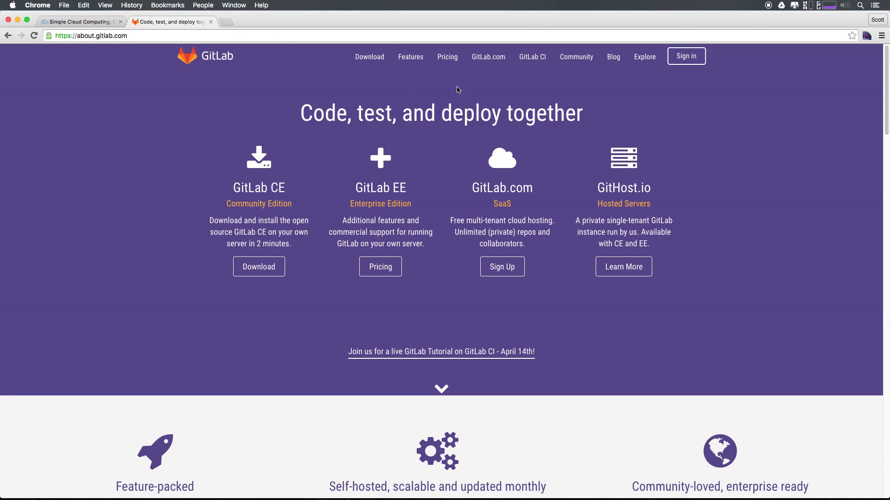
mouse_move(453, 89)
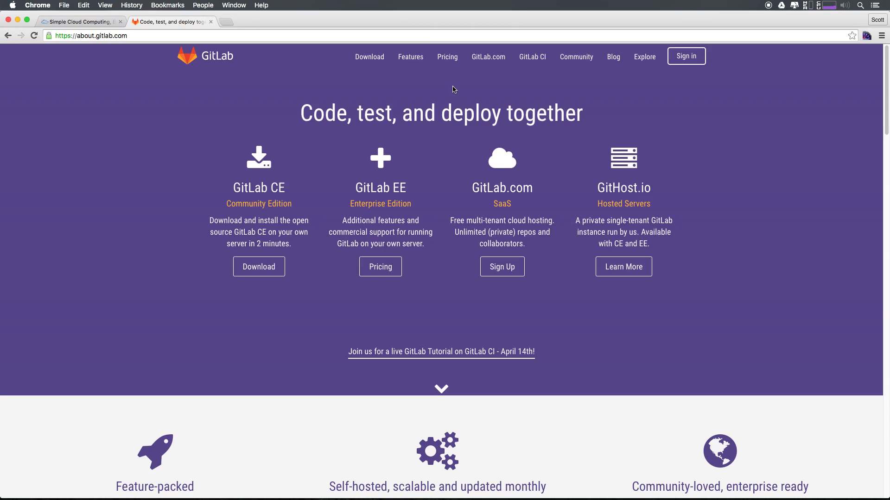
mouse_move(781, 132)
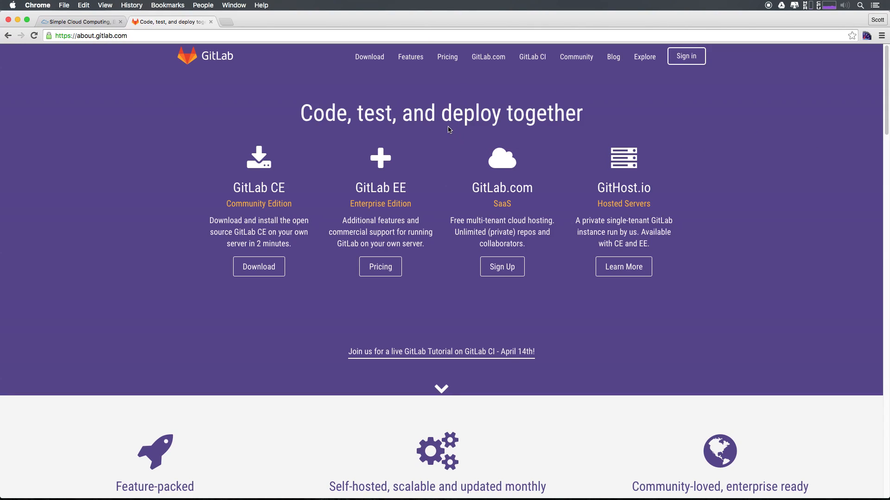
mouse_move(453, 140)
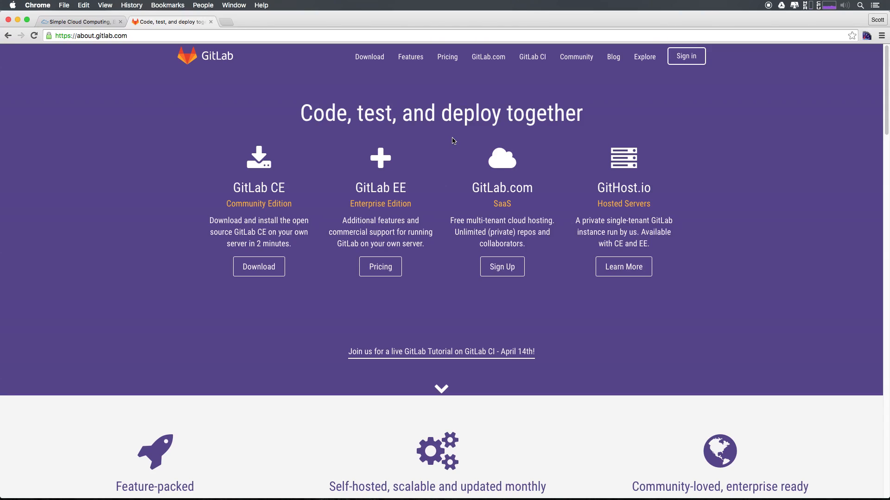
mouse_move(555, 27)
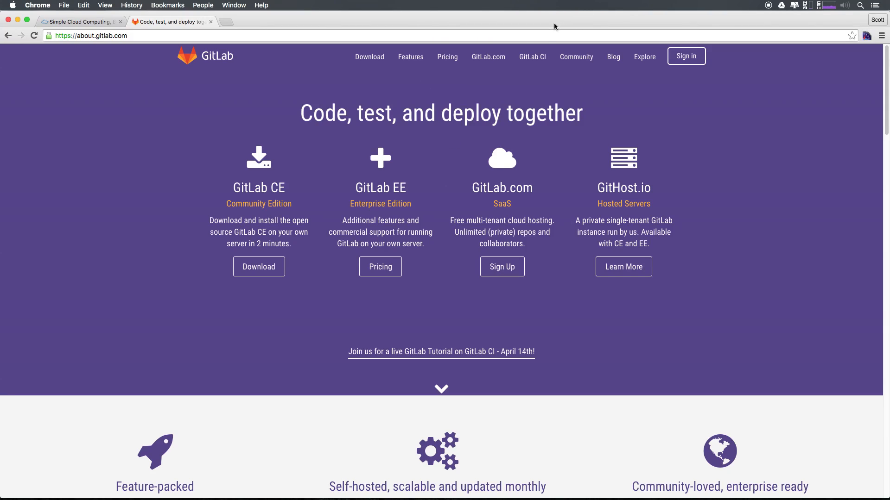
mouse_move(584, 117)
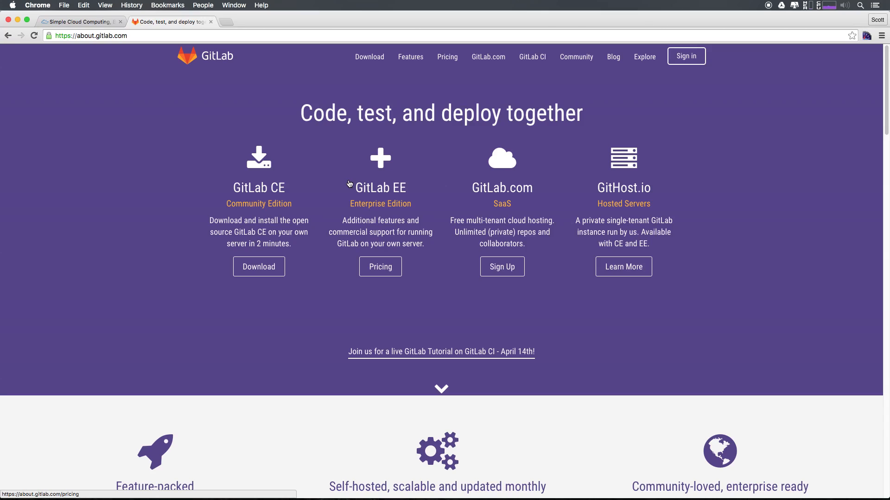
mouse_move(50, 116)
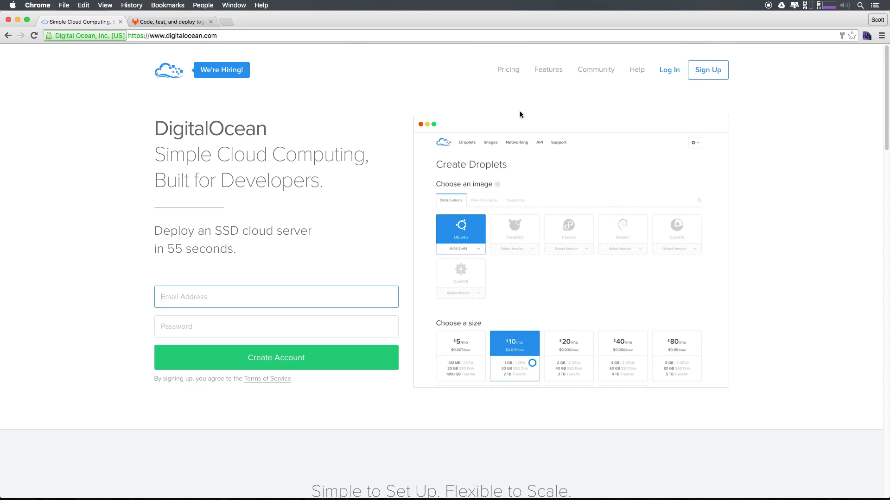
Step: Log in to DigitalOcean with the saved credentials to reach the Droplets list
click(669, 70)
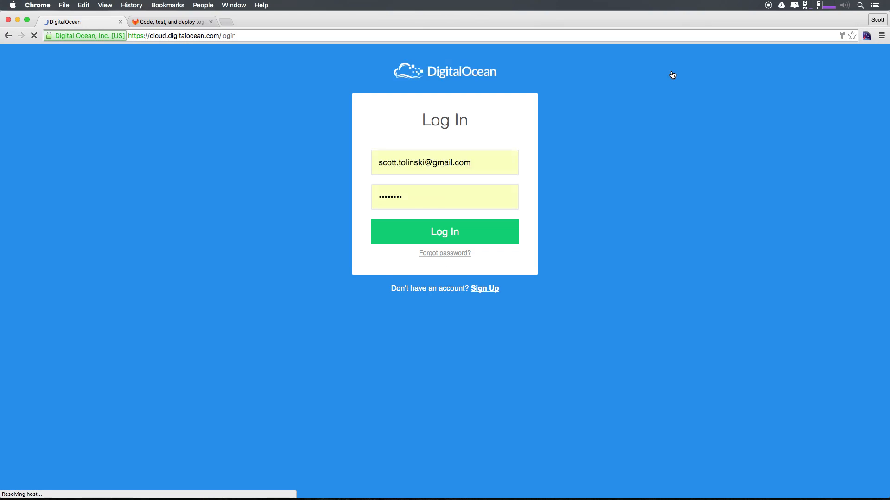
click(444, 231)
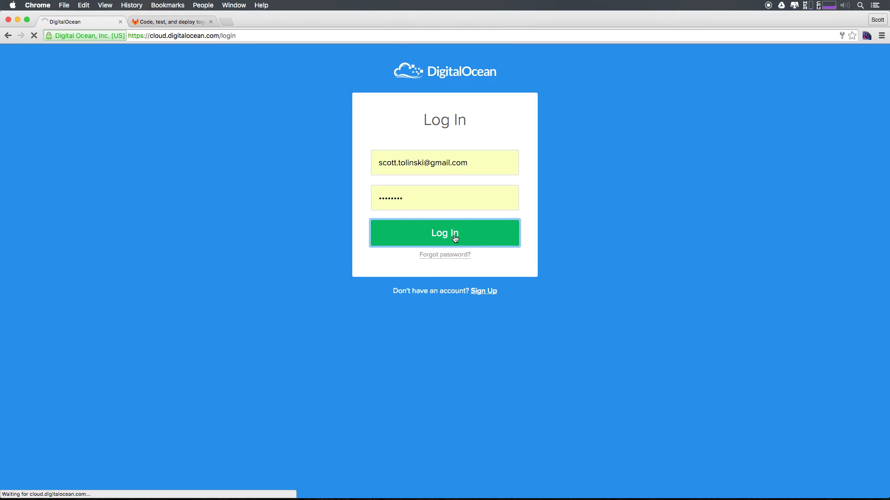
click(444, 232)
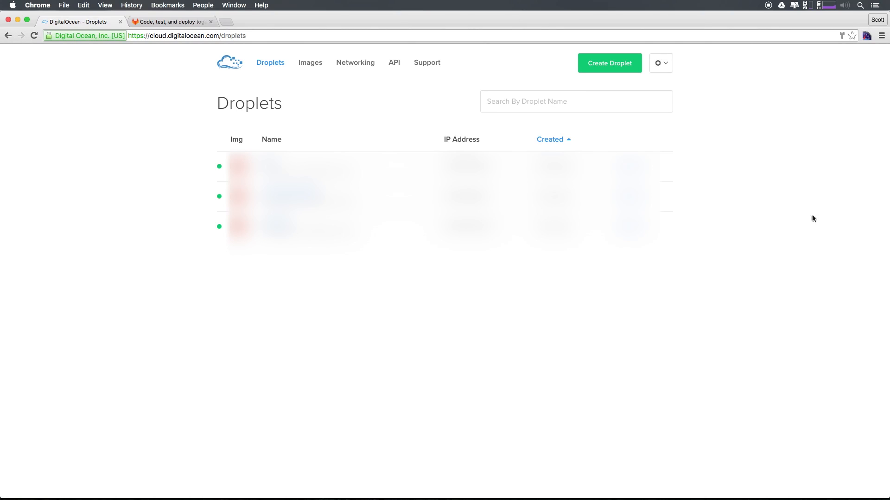
mouse_move(4, 186)
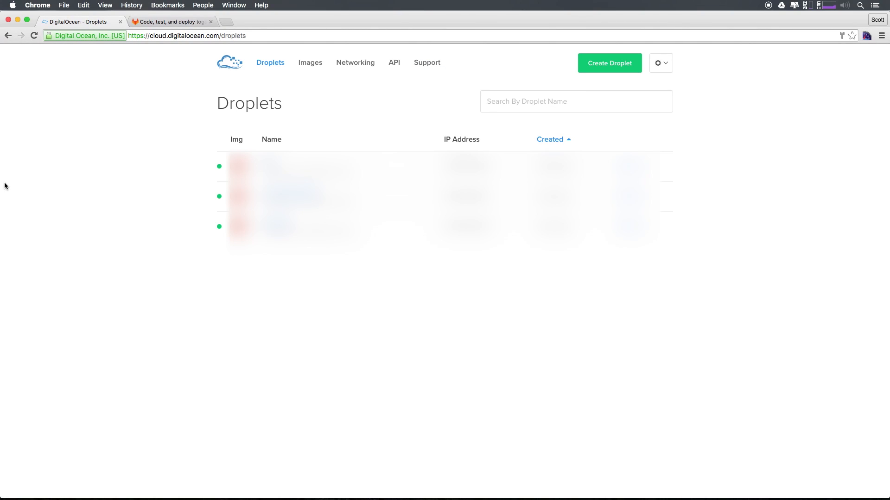
mouse_move(33, 182)
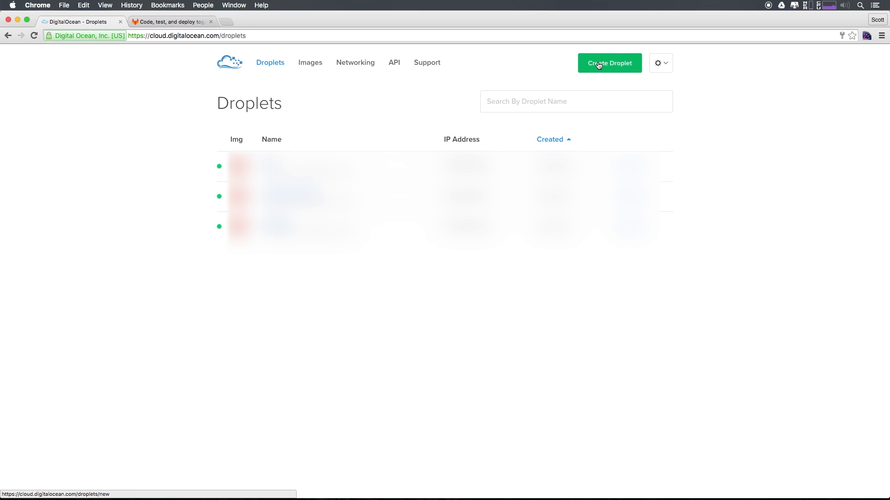
Step: Start a new droplet and pick the $10/month size with 1 GB memory and 1 CPU
click(608, 63)
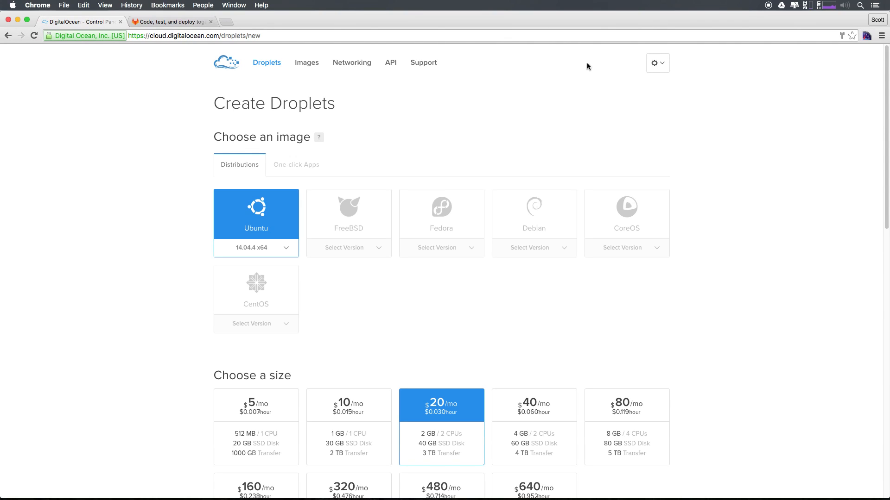
mouse_move(288, 235)
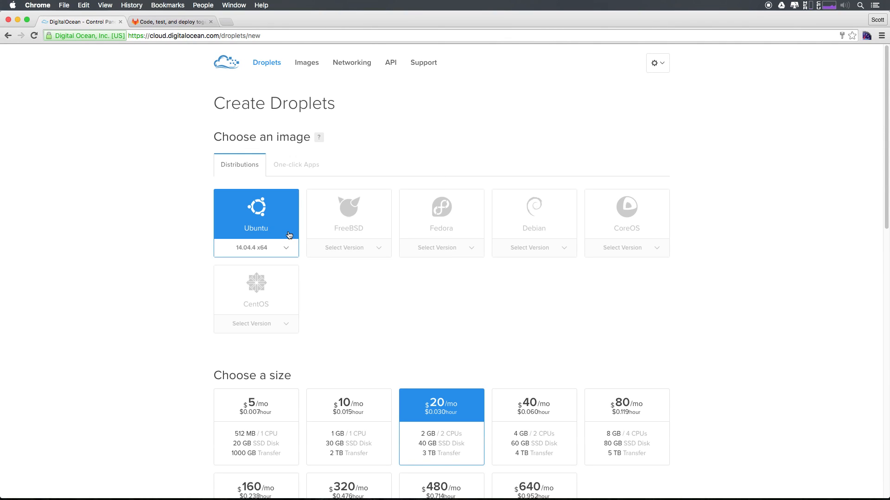
scroll(down, 3)
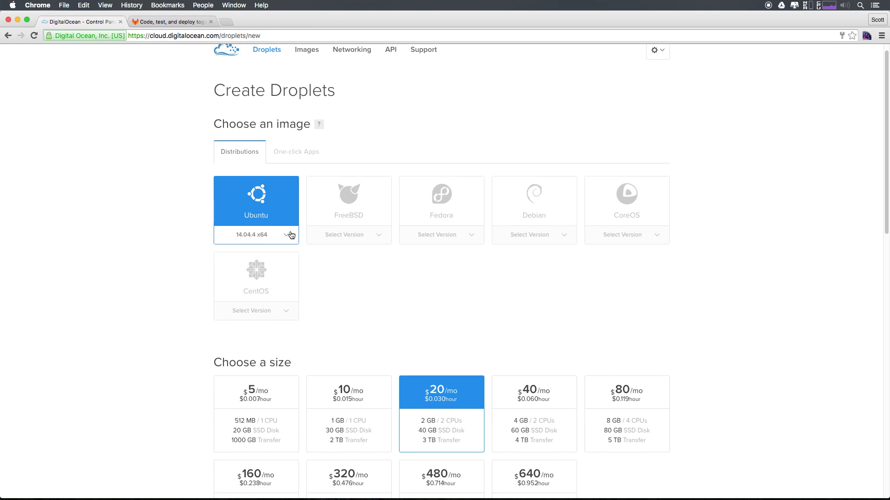
scroll(down, 3)
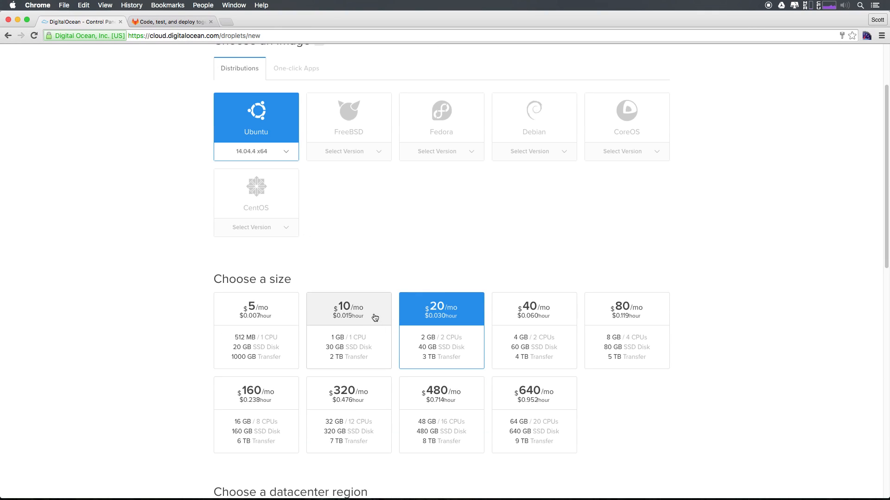
click(349, 309)
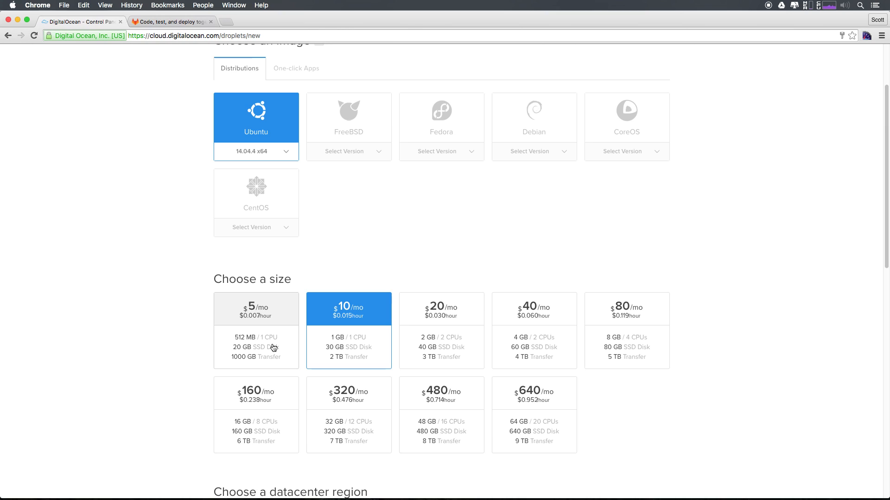
mouse_move(347, 305)
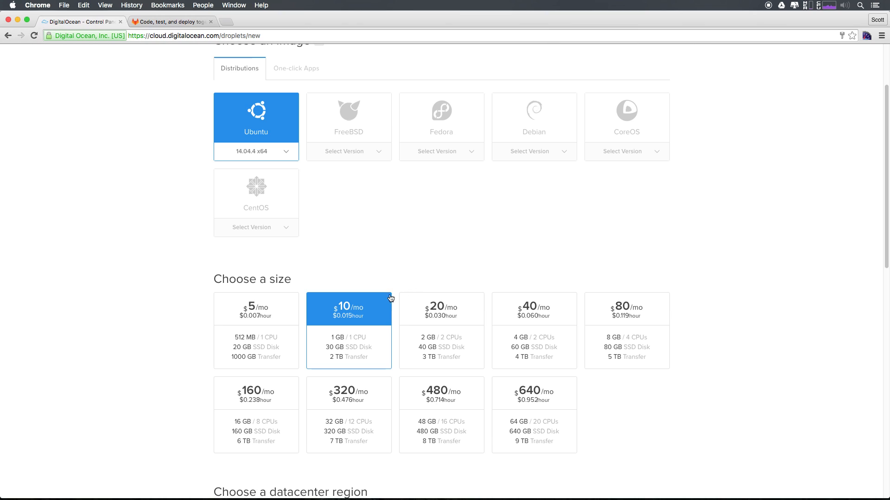
mouse_move(368, 355)
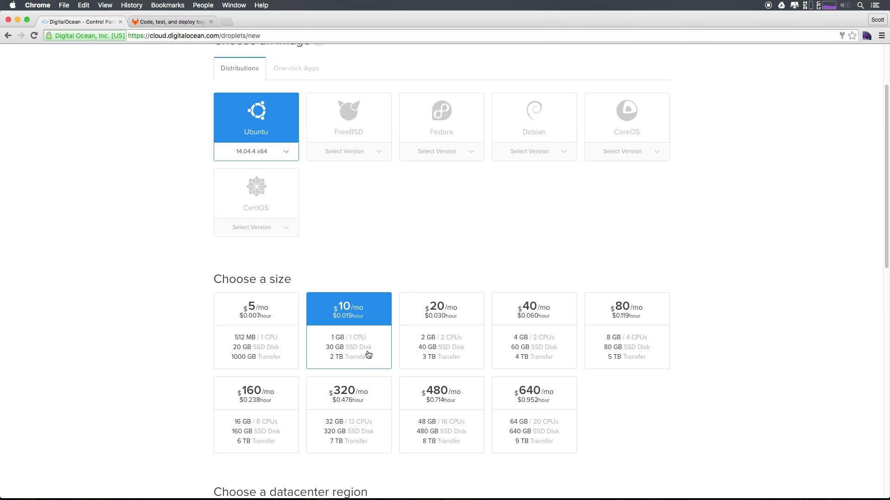
mouse_move(361, 348)
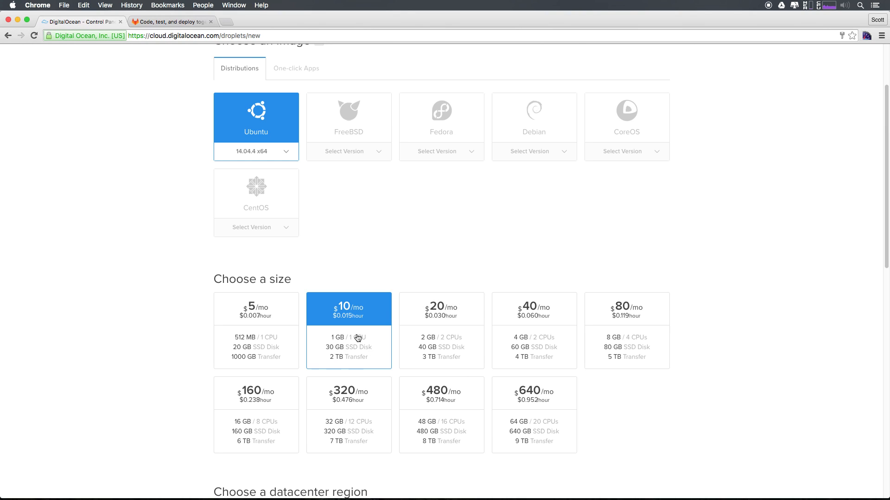
mouse_move(188, 317)
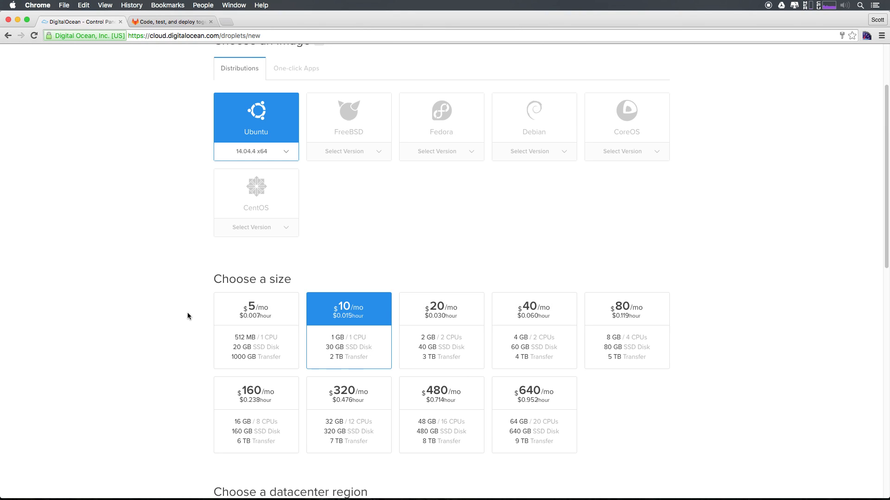
mouse_move(375, 284)
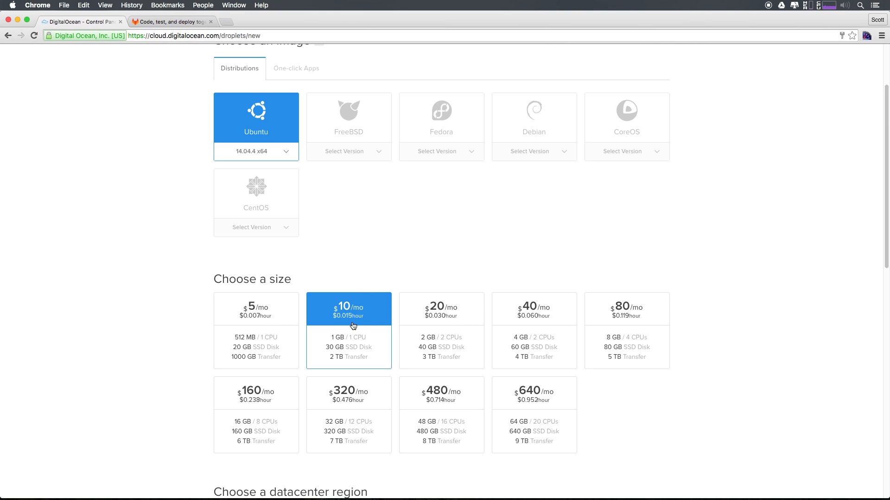
mouse_move(356, 326)
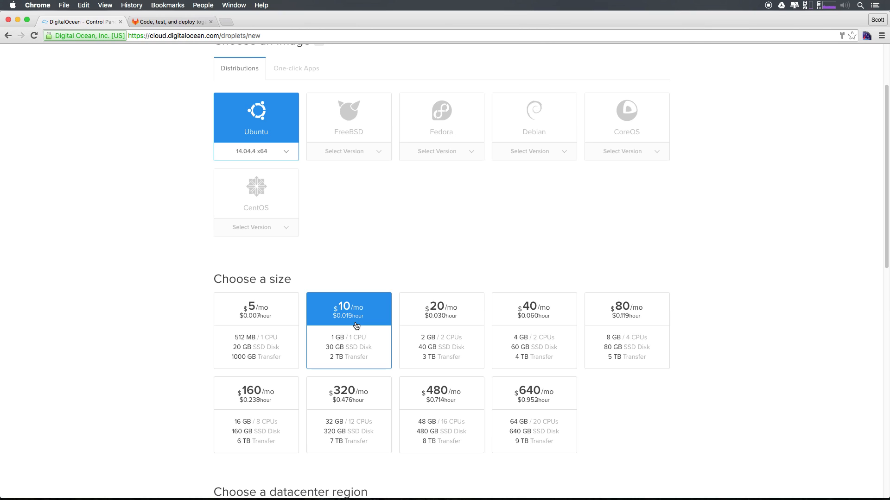
Step: Choose the GitLab 8.6.0 CE one-click app image for the droplet
scroll(up, 3)
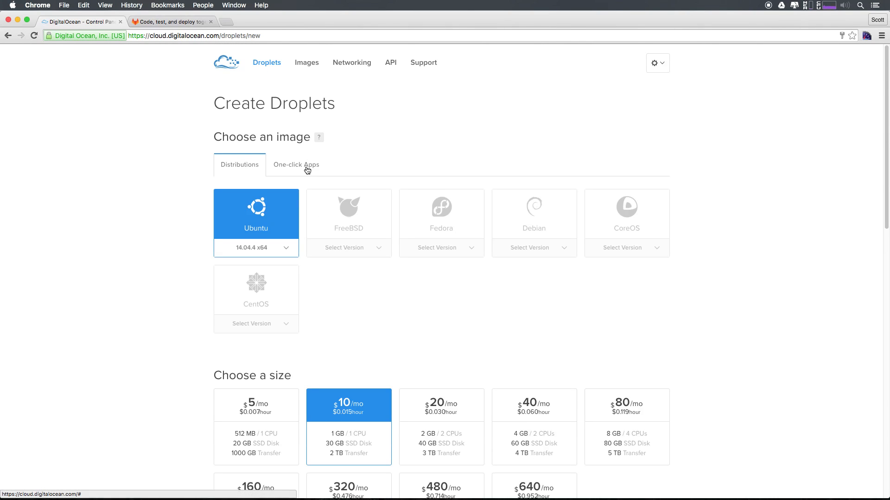
click(295, 164)
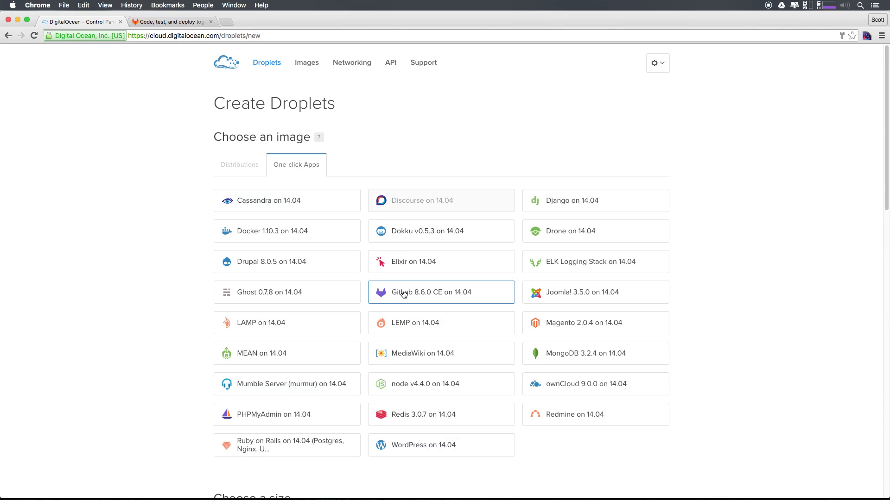
click(441, 292)
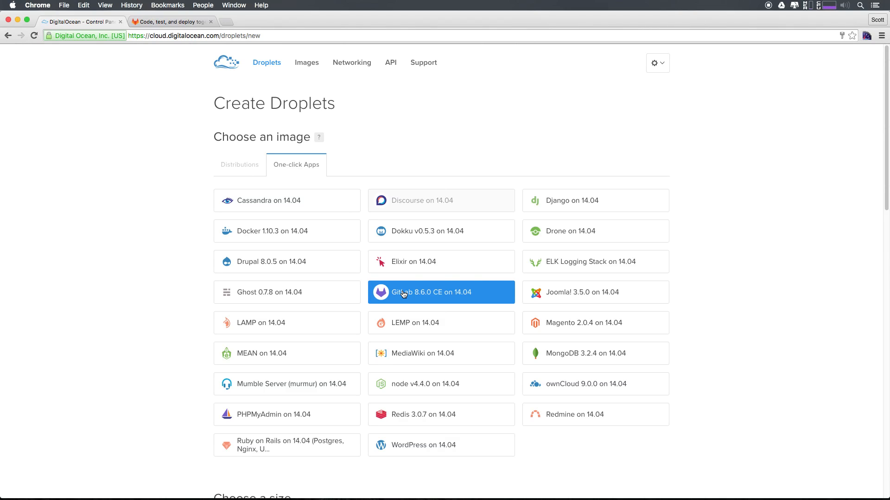
mouse_move(415, 312)
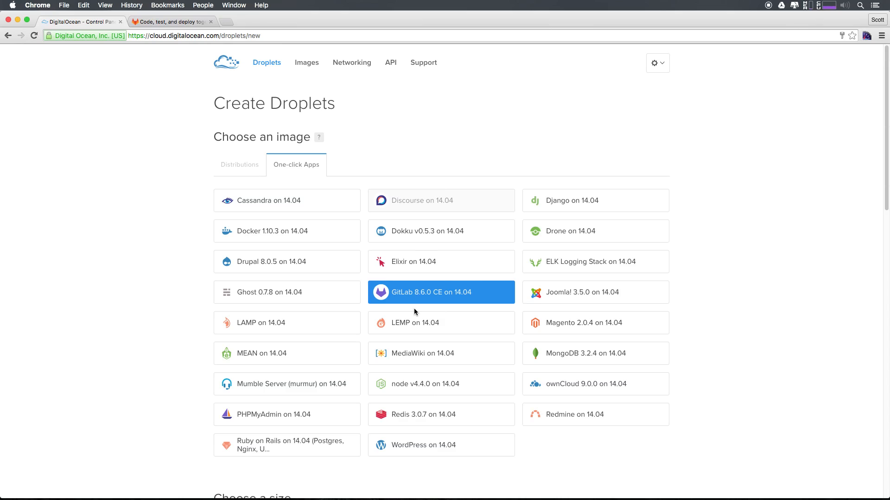
Step: Enable weekly backups under the additional droplet options
scroll(down, 3)
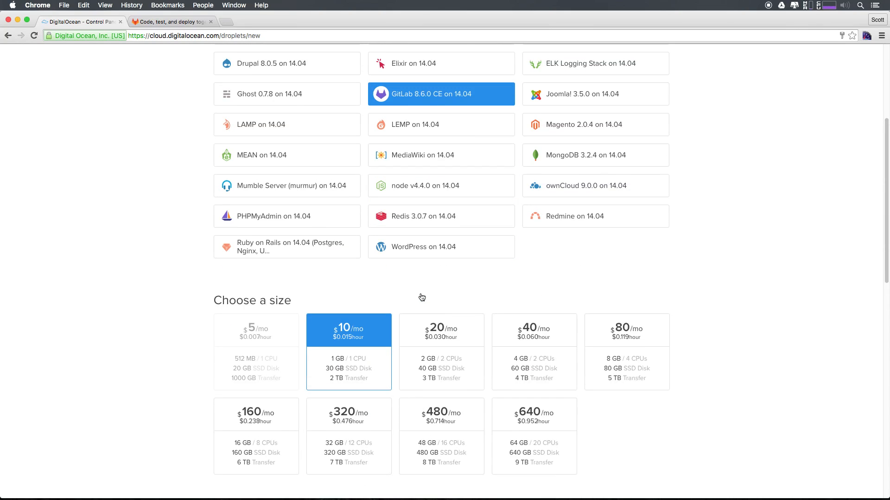
scroll(down, 3)
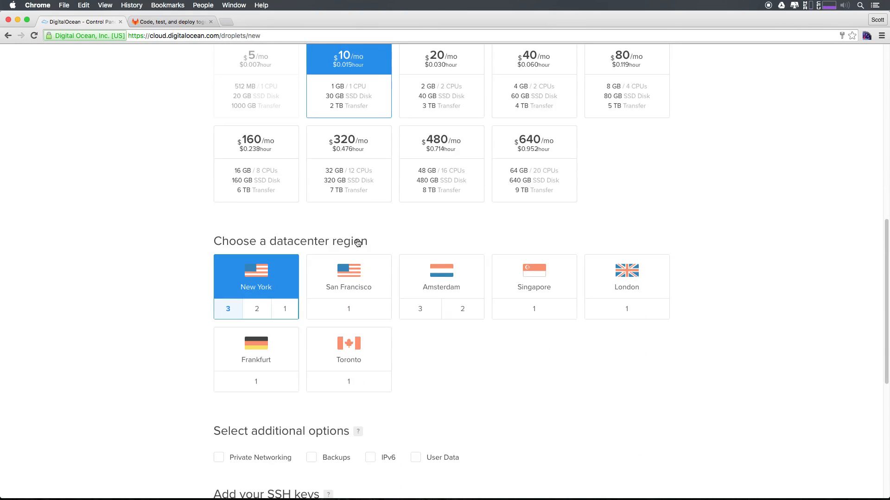
mouse_move(279, 287)
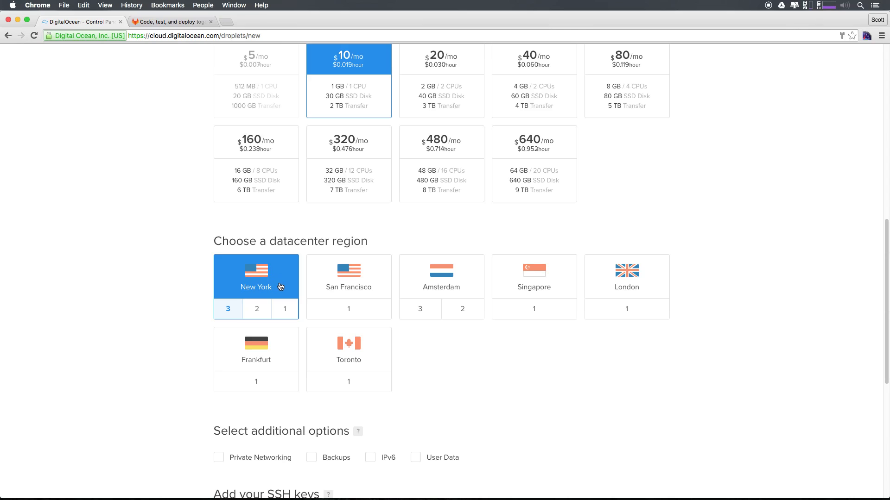
scroll(down, 3)
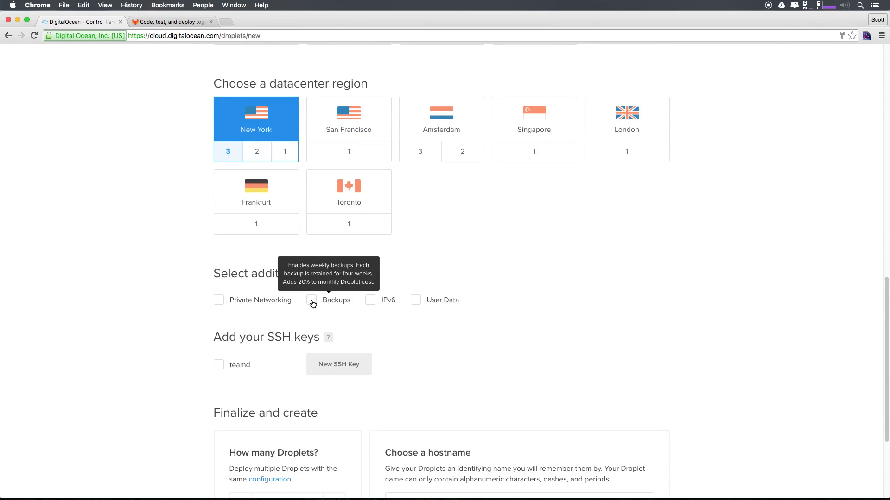
click(311, 300)
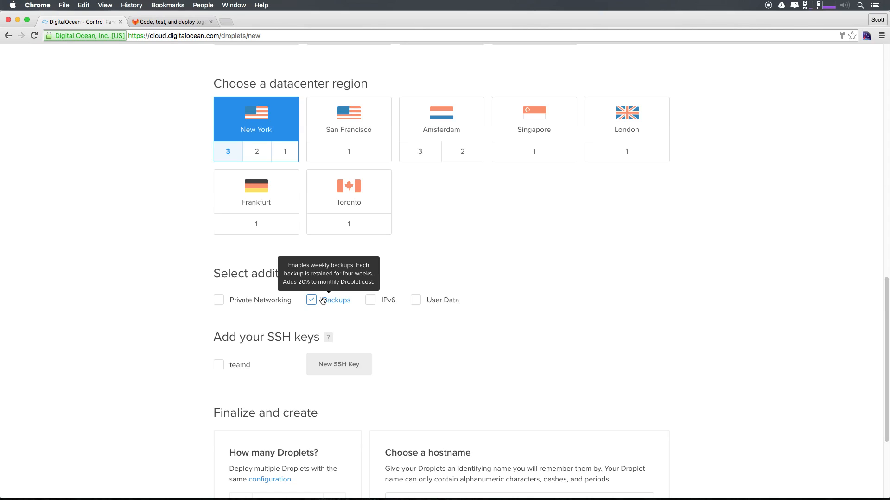
scroll(down, 3)
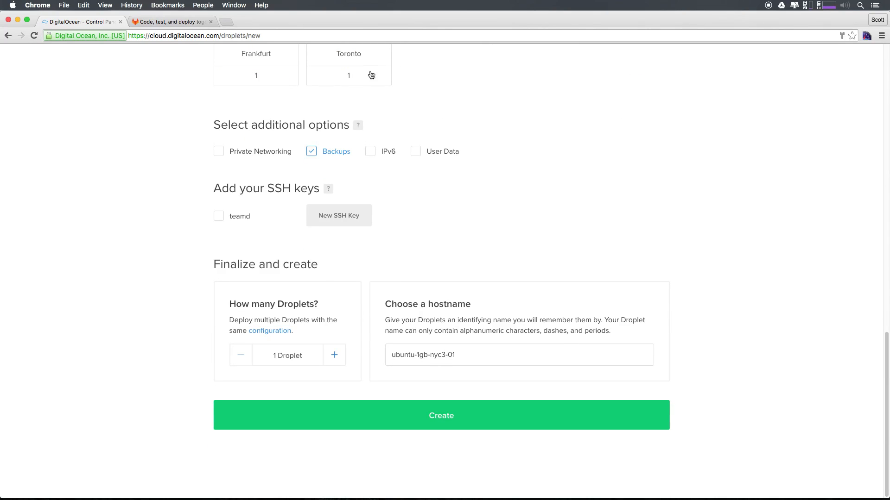
mouse_move(414, 213)
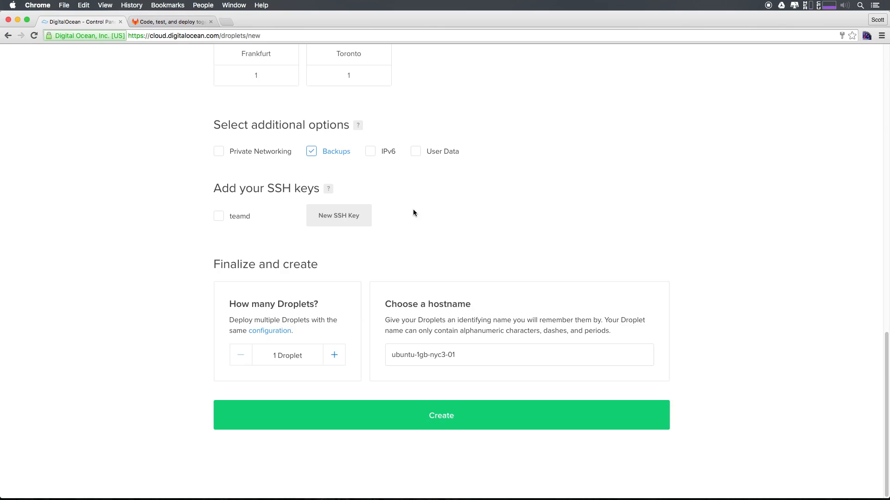
mouse_move(305, 215)
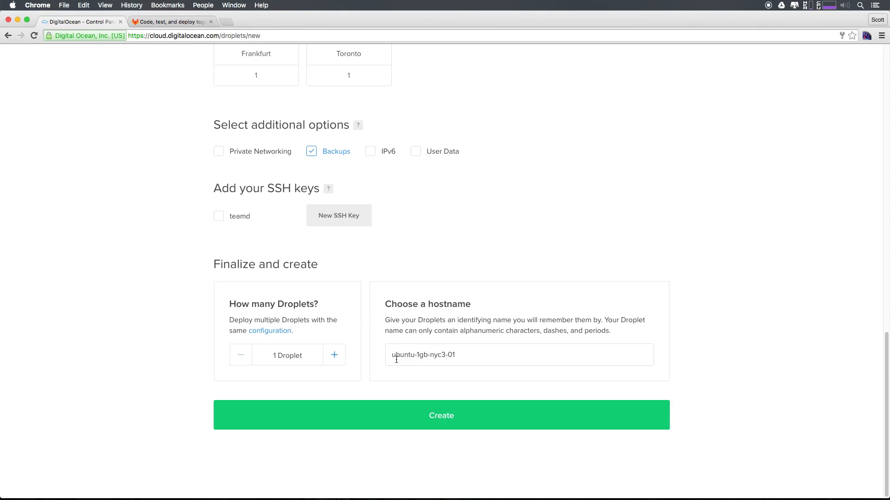
Step: Keep the default hostname ubuntu-1gb-nyc3-01 and create the droplet
click(511, 355)
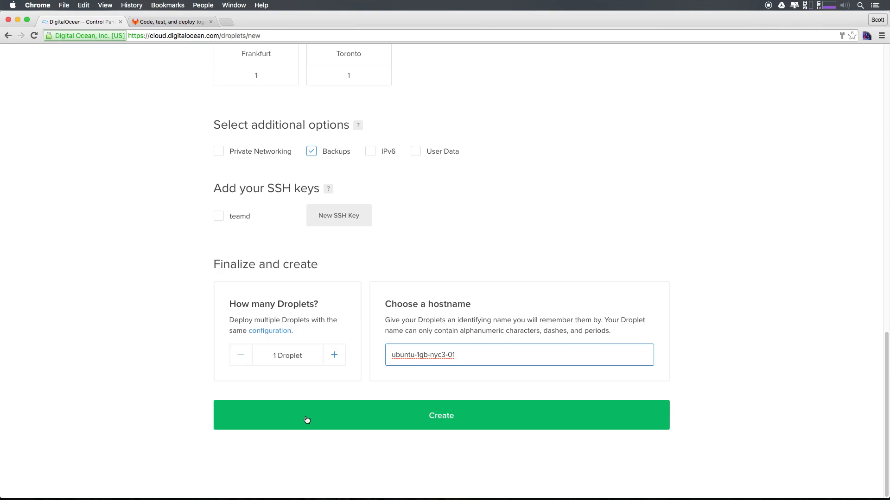
click(440, 415)
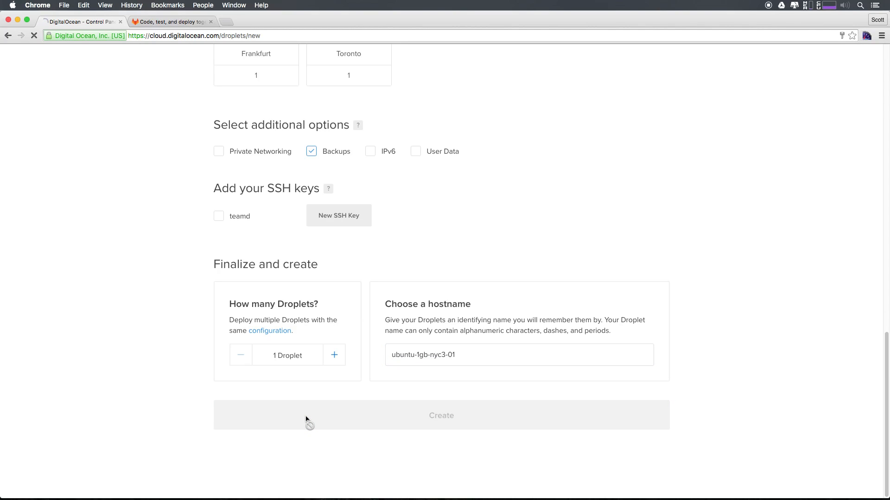
click(441, 415)
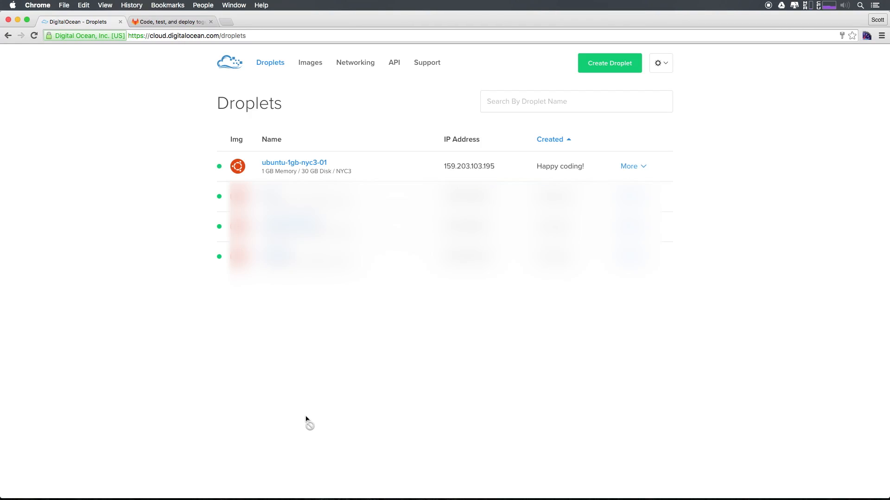
mouse_move(483, 166)
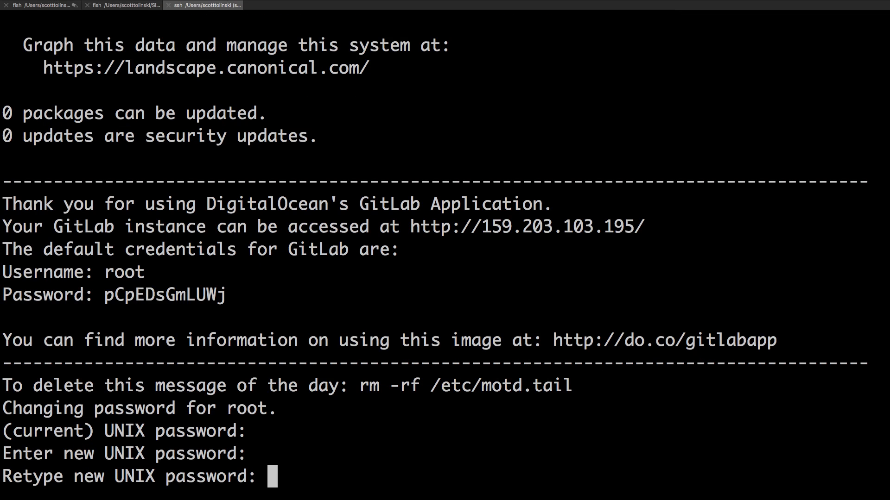
Step: Confirm the new root UNIX password in the SSH session
key(Enter)
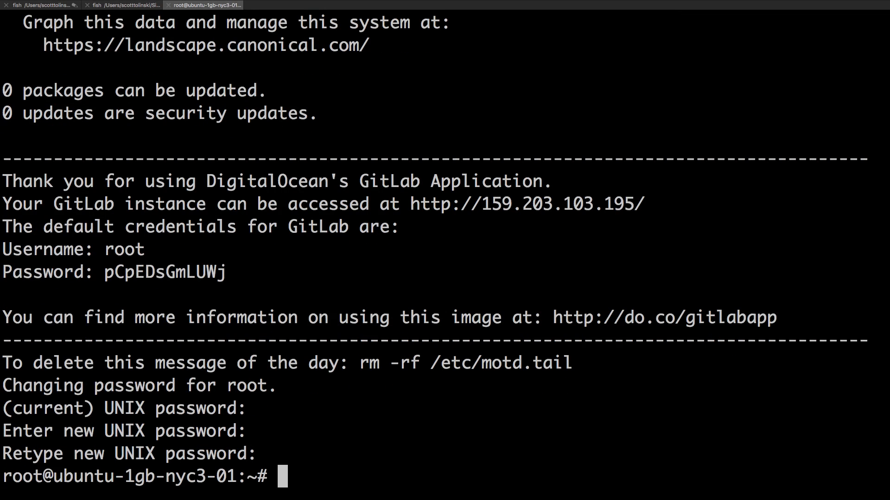
mouse_move(387, 253)
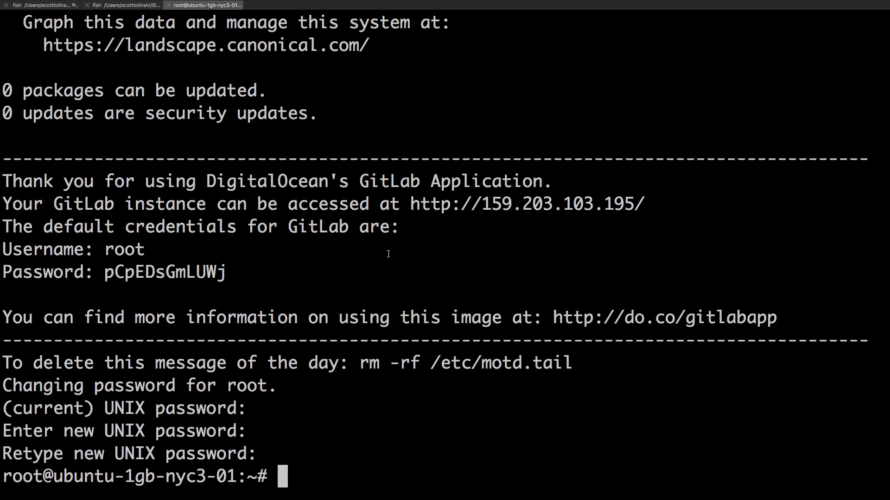
mouse_move(448, 218)
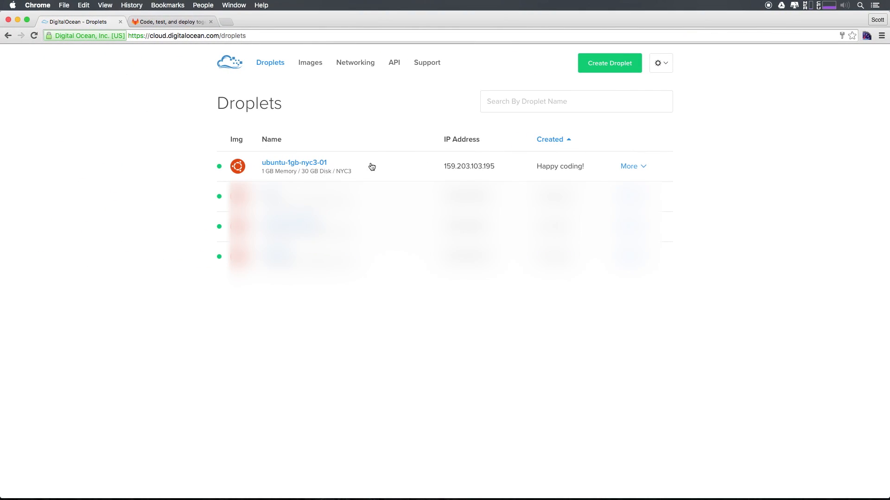
Step: Add domain lab.leveluptuts.com under Networking, pointed at droplet ubuntu-1gb-nyc3-01
click(356, 62)
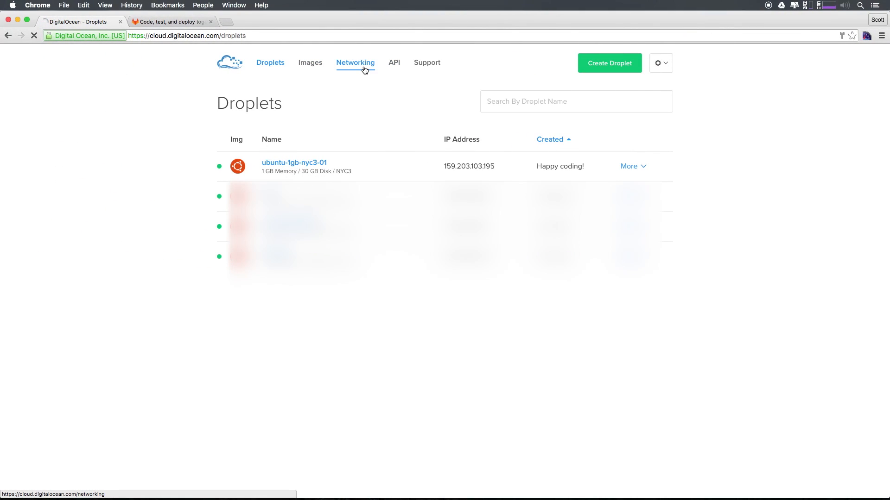
click(354, 63)
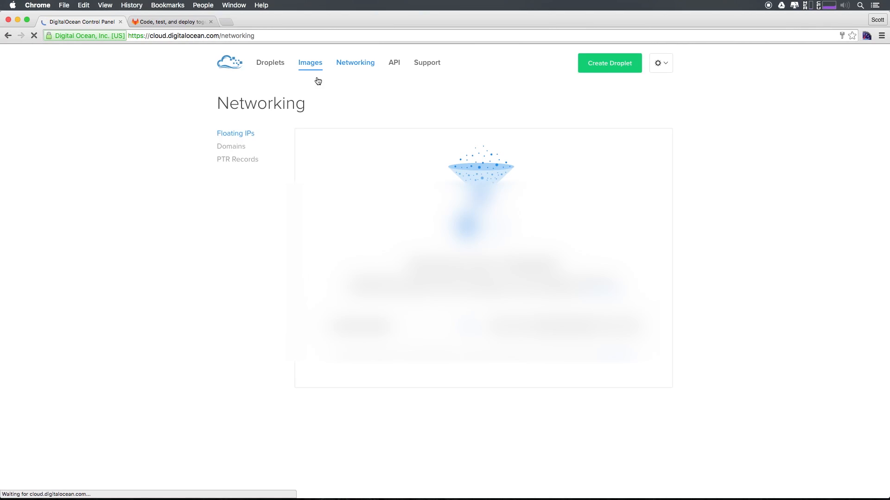
click(231, 146)
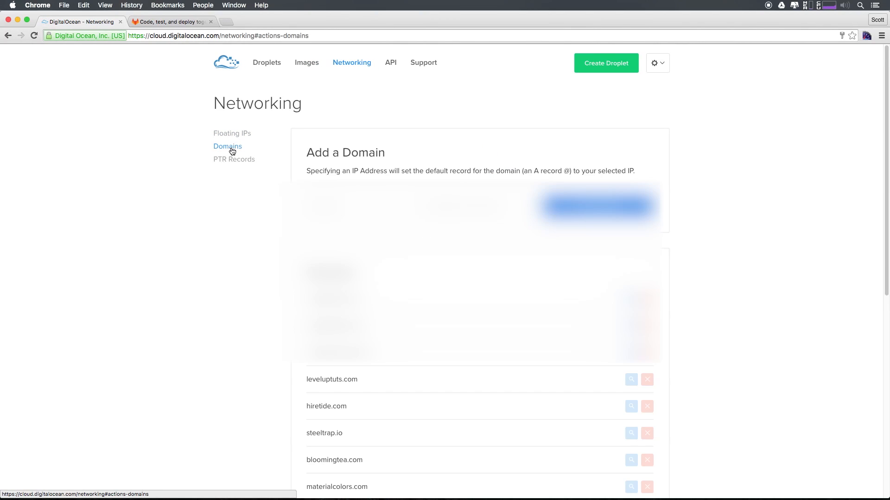
text(lab.leveluptuts.com)
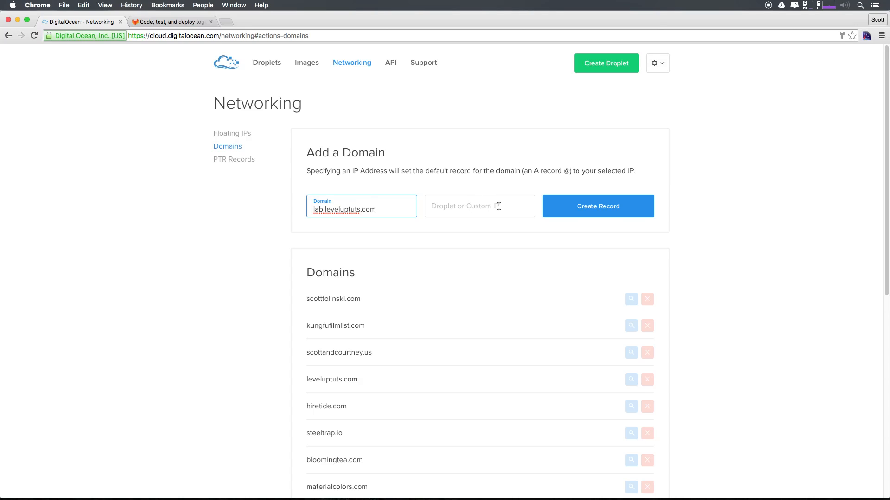
click(480, 205)
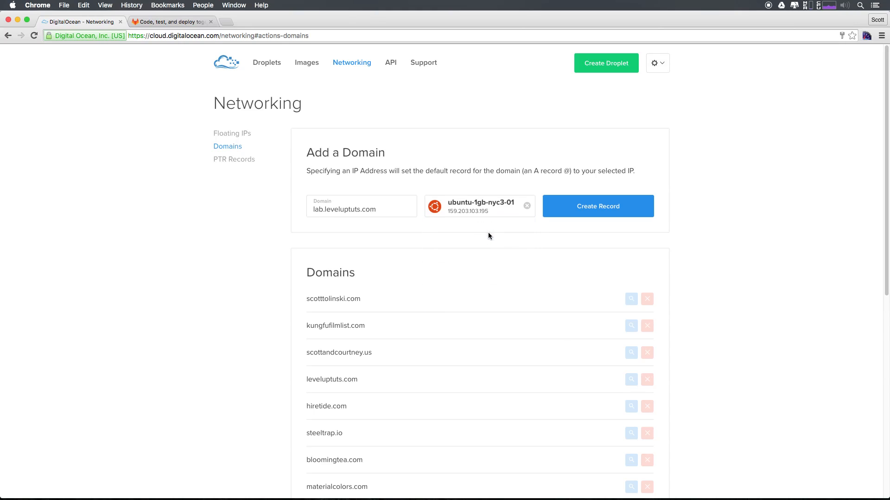
mouse_move(574, 216)
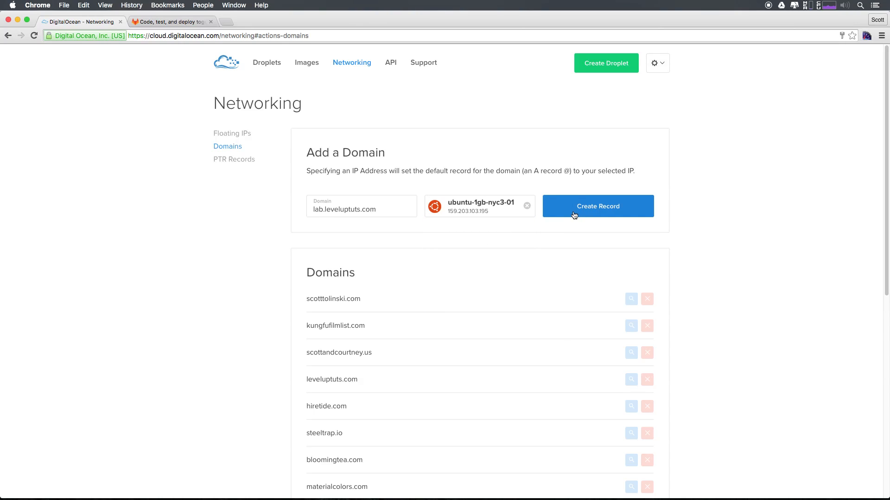
click(597, 206)
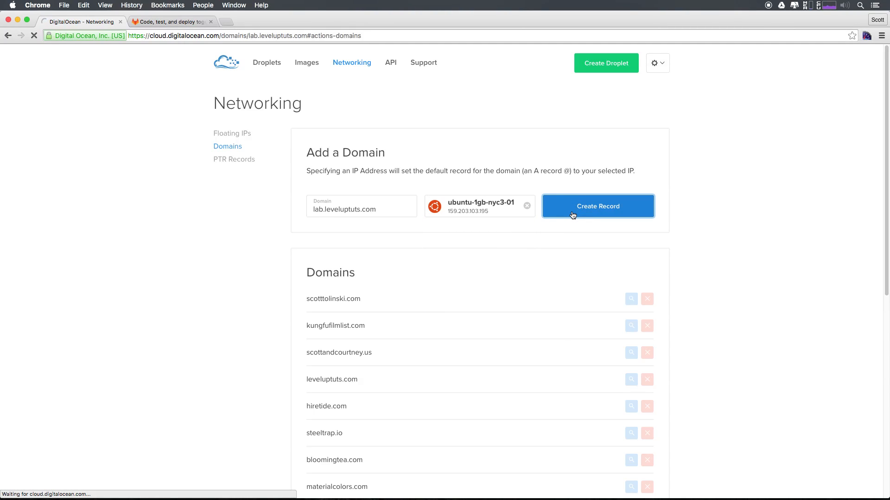
click(597, 206)
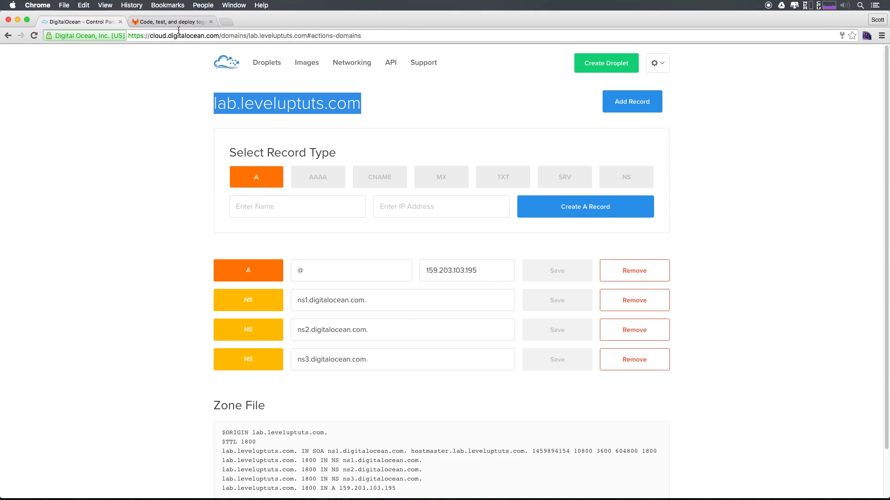
click(204, 5)
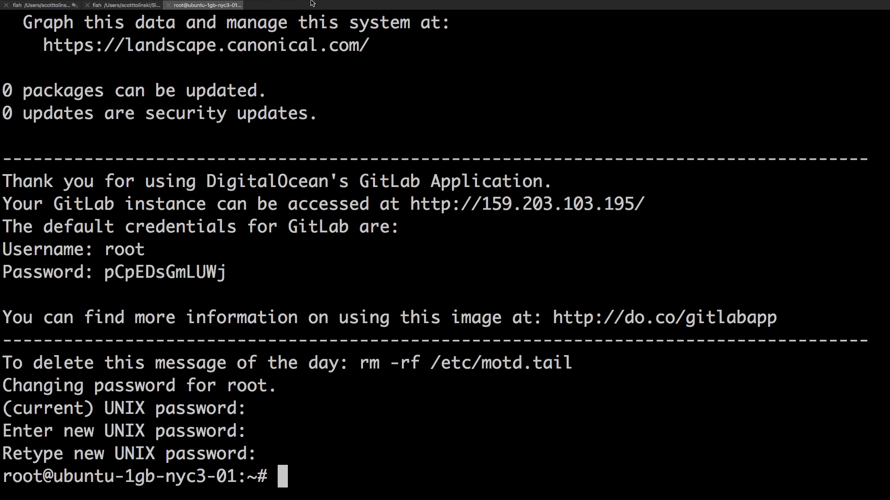
Step: Select the droplet address 159.203.103.195 in the SSH welcome message
double_click(123, 249)
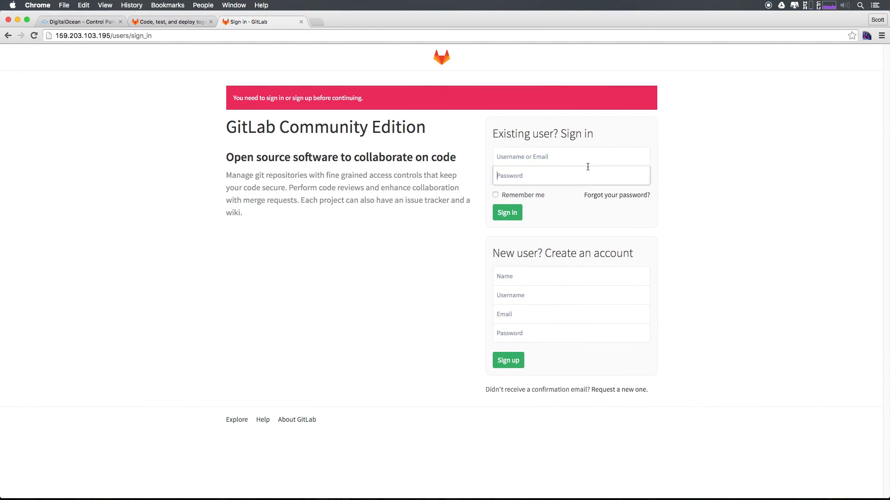
Step: Sign in to GitLab as root and save the password in Chrome
text(root)
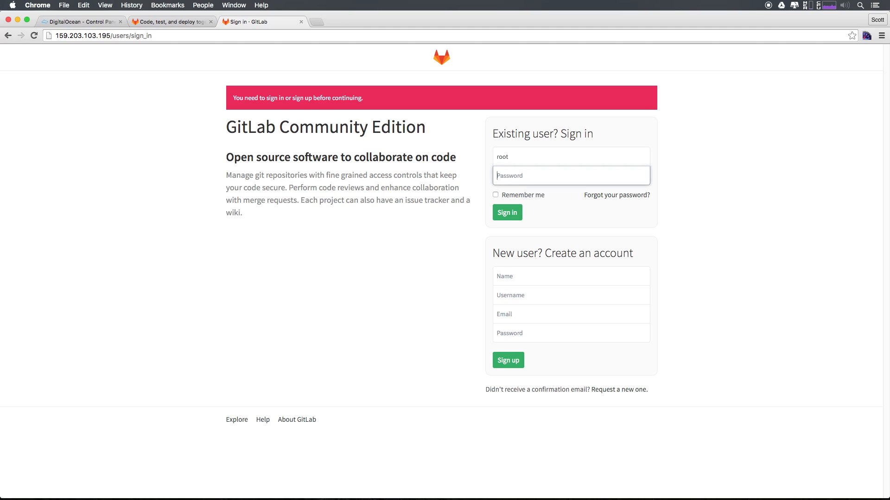
text(password)
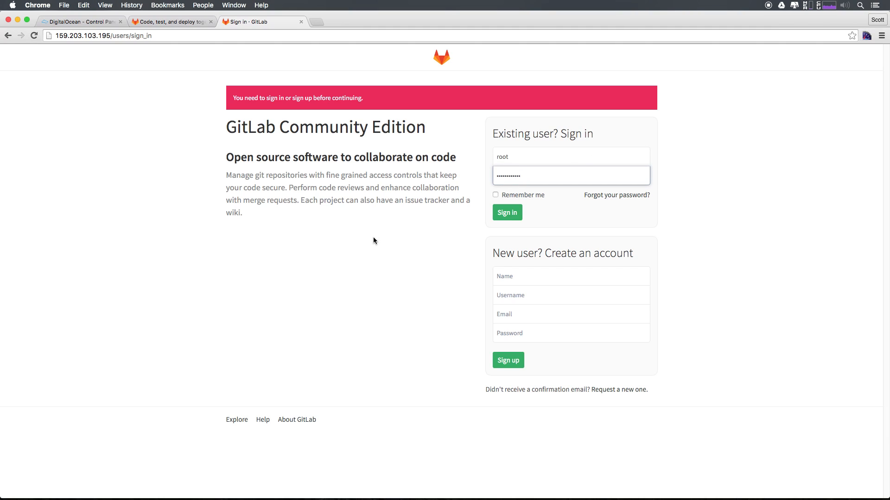
click(507, 213)
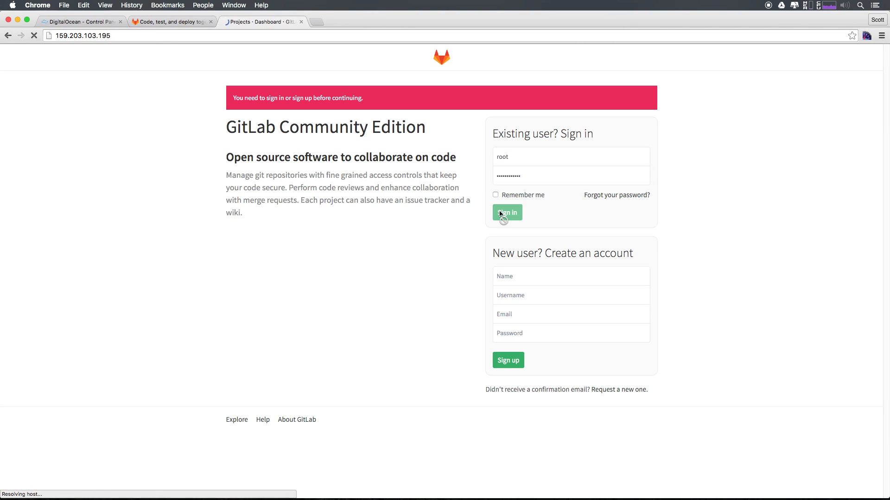
click(506, 213)
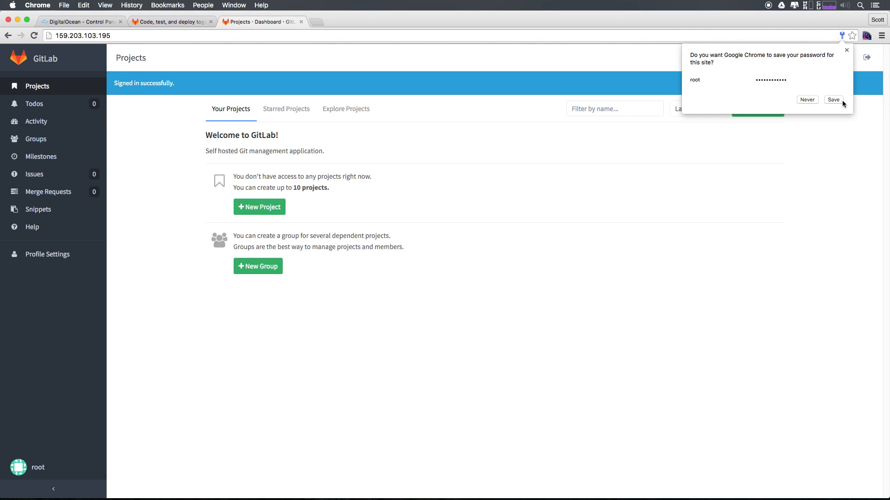
click(833, 99)
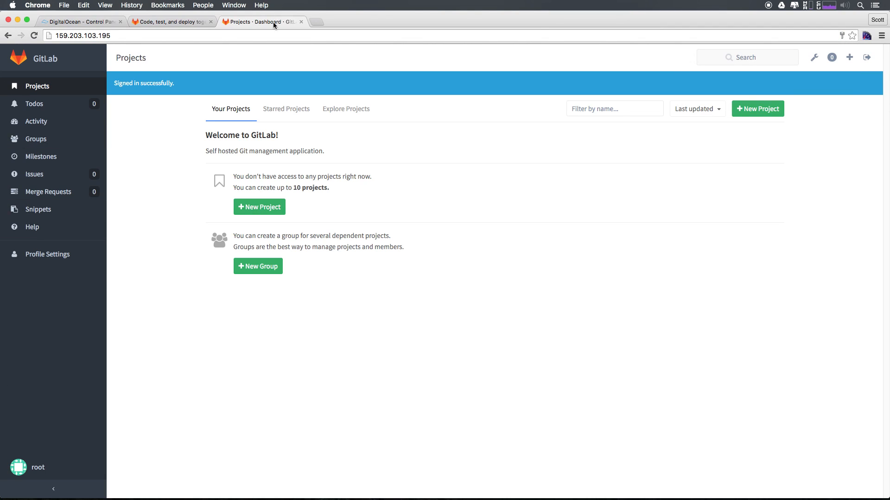
mouse_move(296, 208)
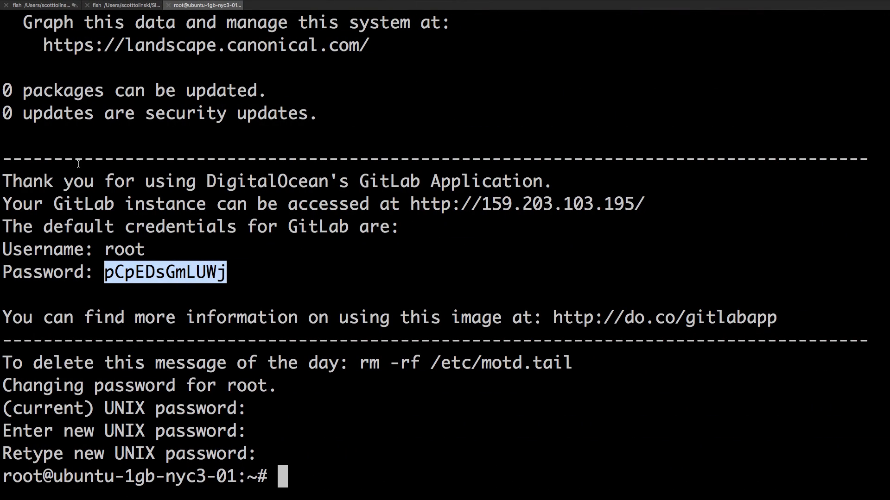
Step: Open the GitLab config file gitlab/gitlab.rb in vi
text(vim /etc/)
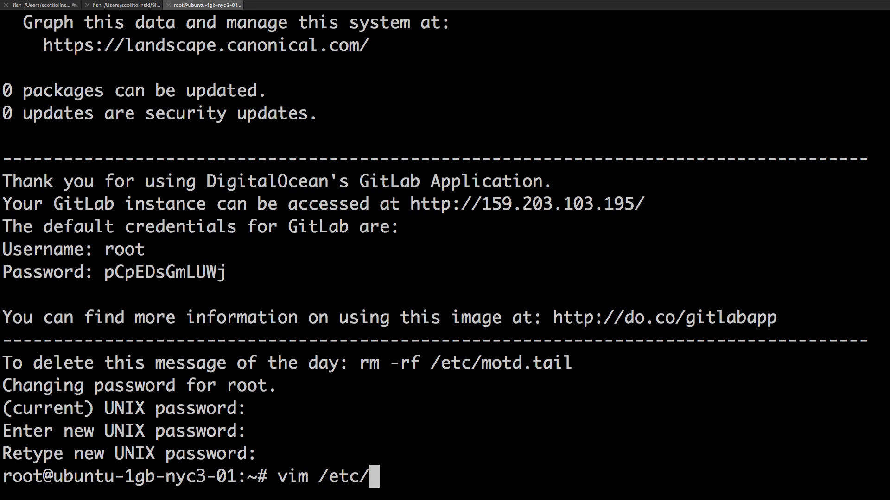
text(gitlab/)
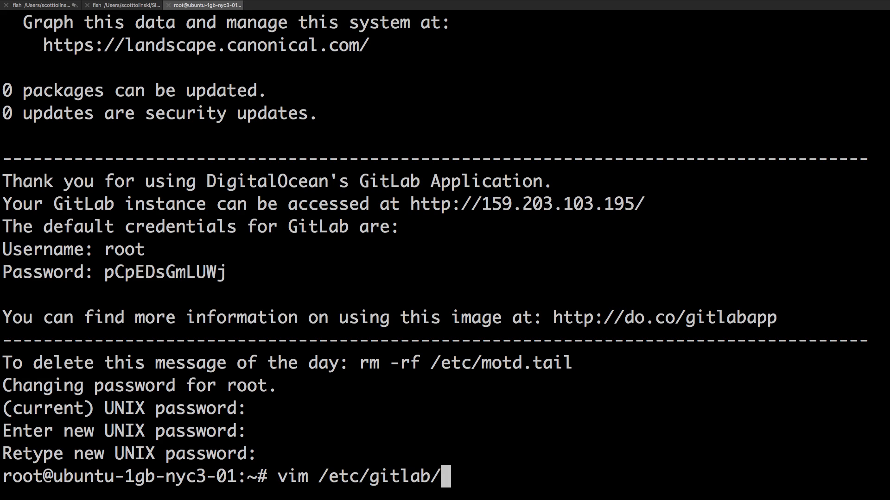
text(gitlab)
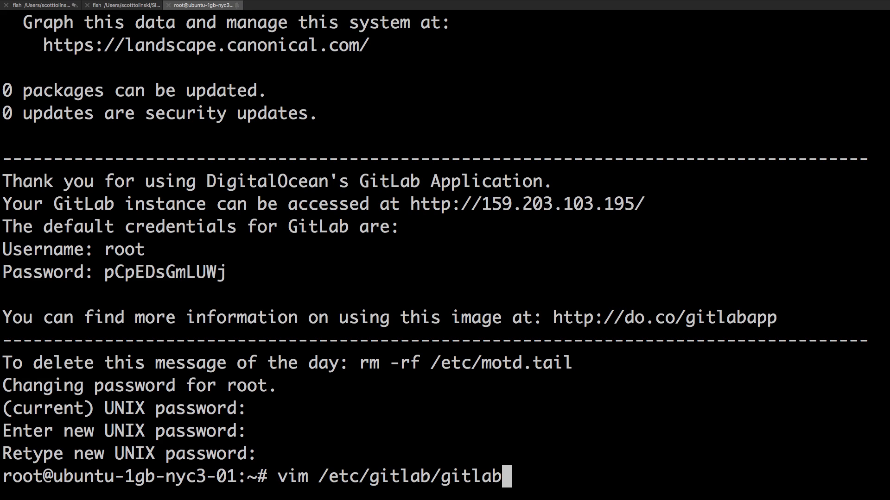
text(.rb)
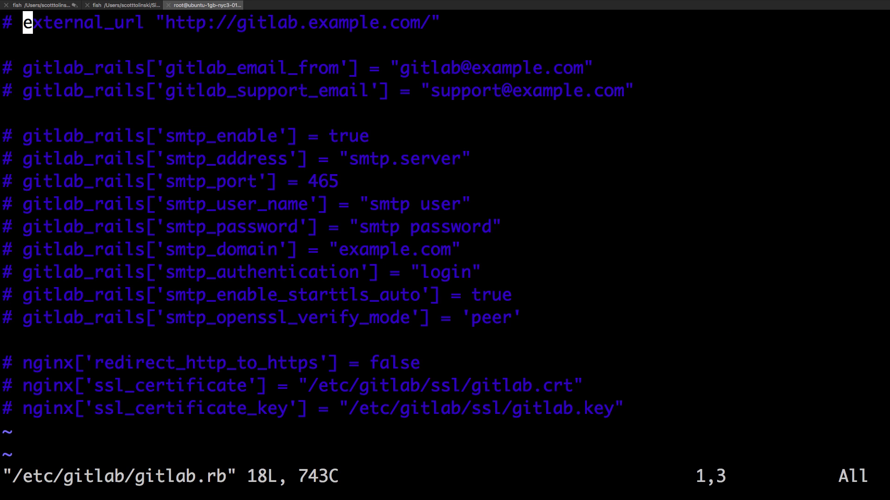
key(i)
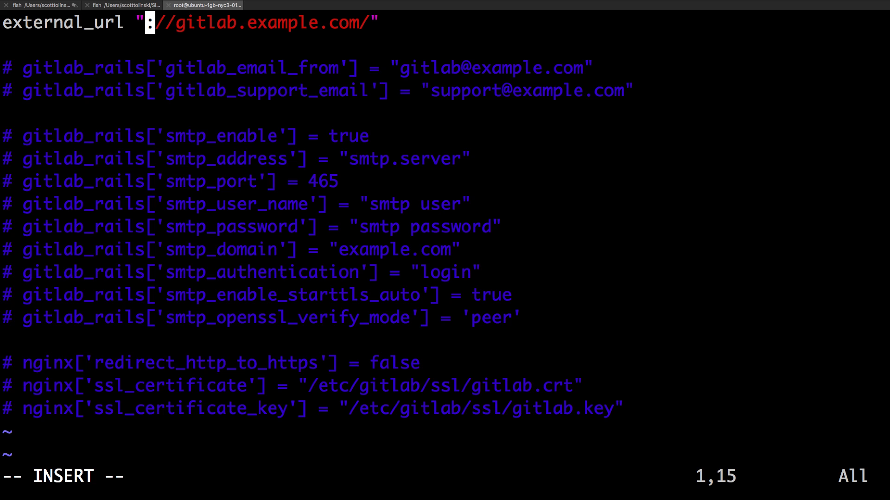
text(http)
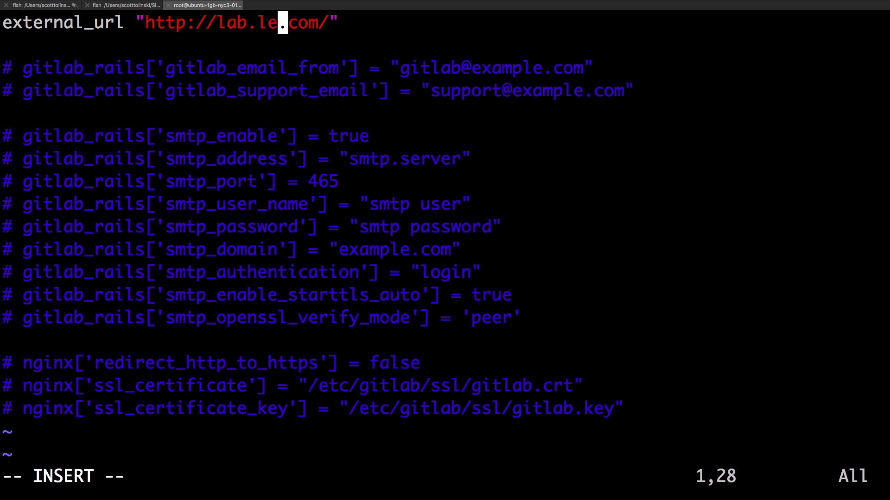
text(veluptuts)
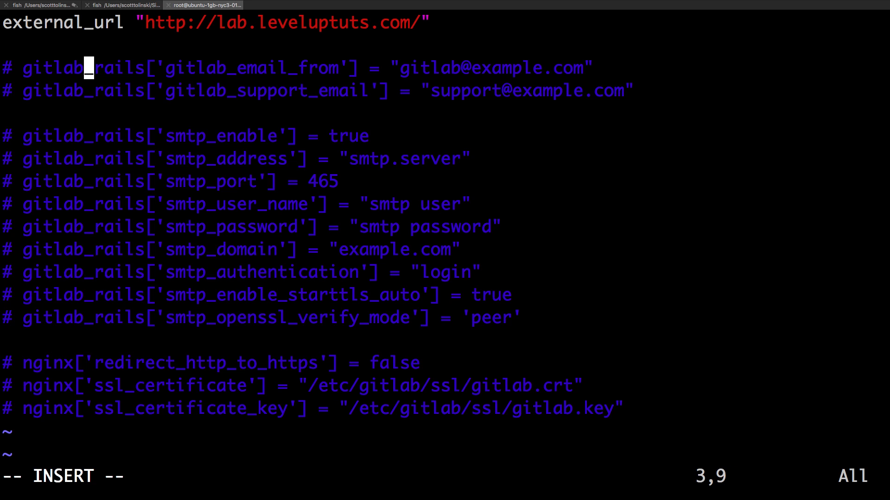
key(Down)
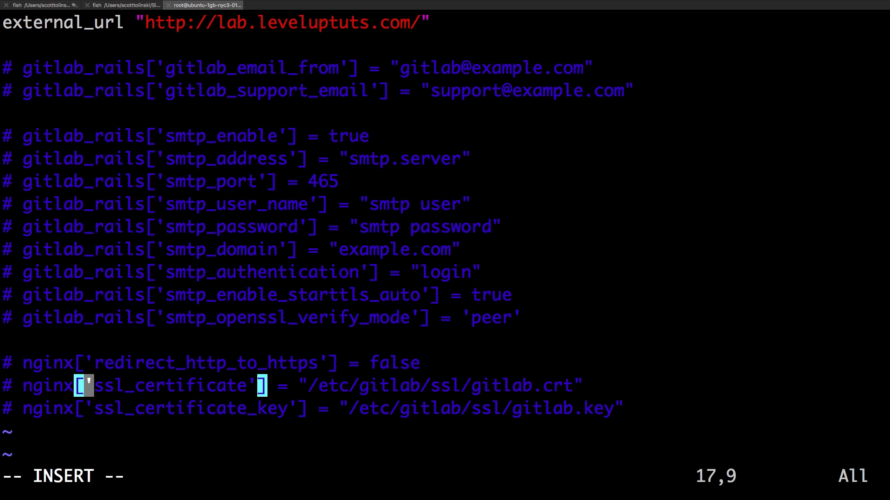
key(Up)
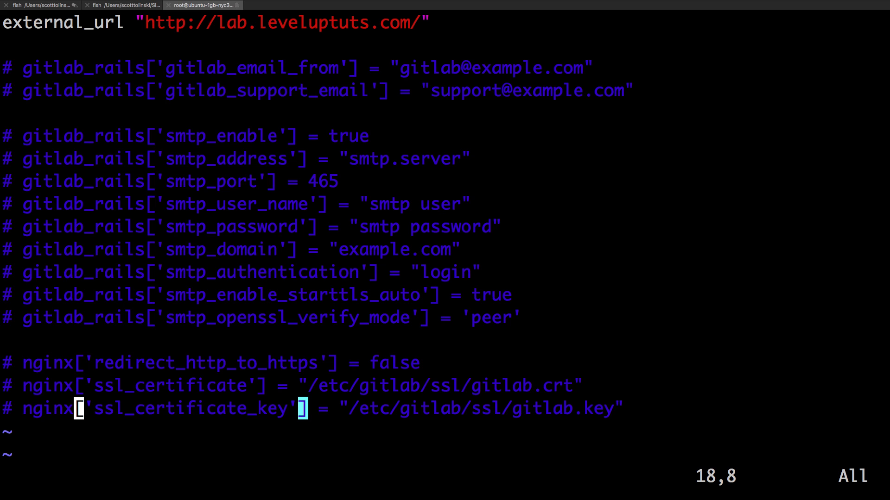
text(:wq)
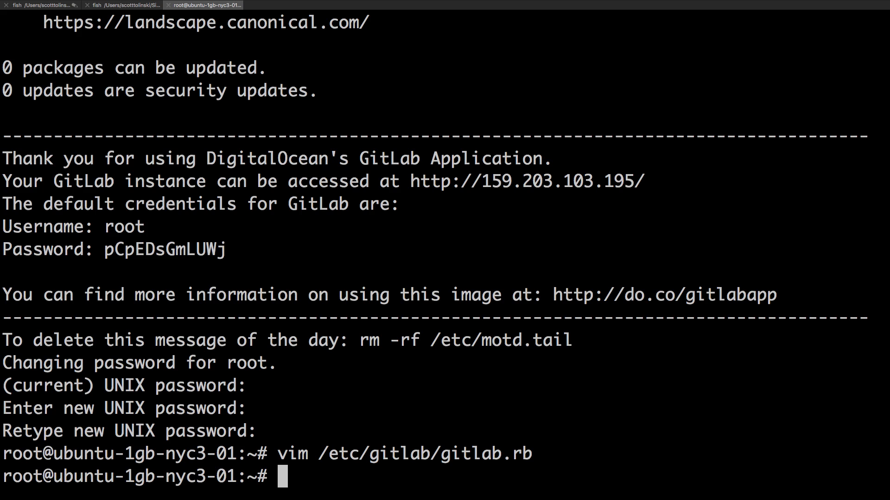
Step: Run gitlab-ctl reconfigure and scroll through the Chef run output
text(git)
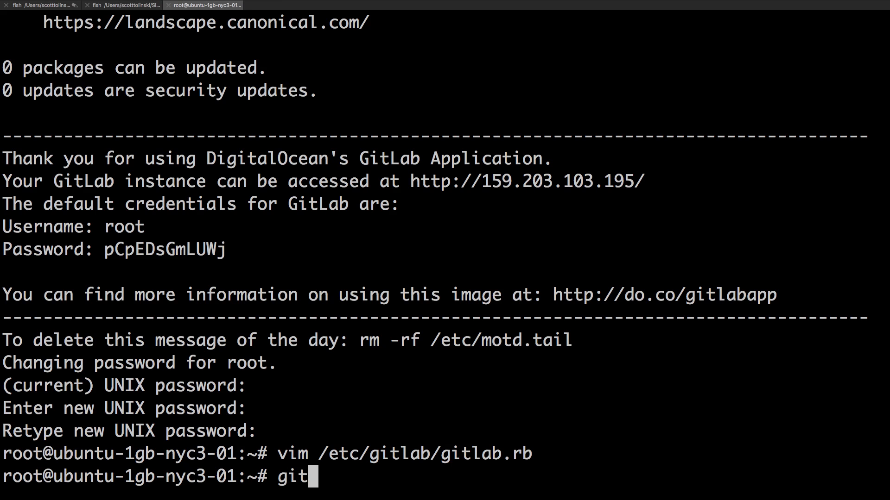
text(lab-)
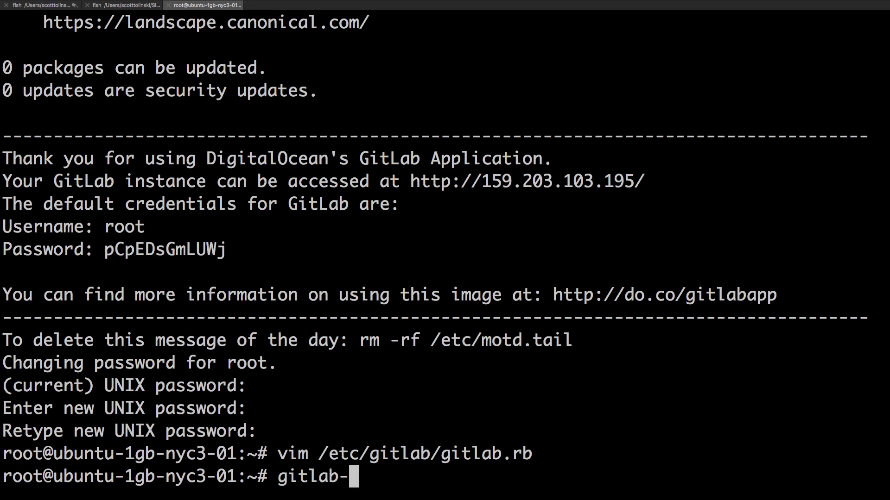
text(ctl)
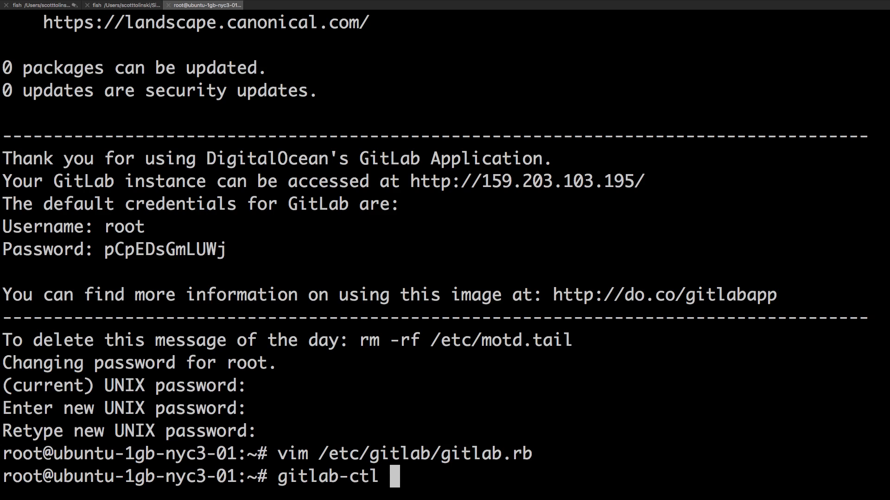
text(reconfigure)
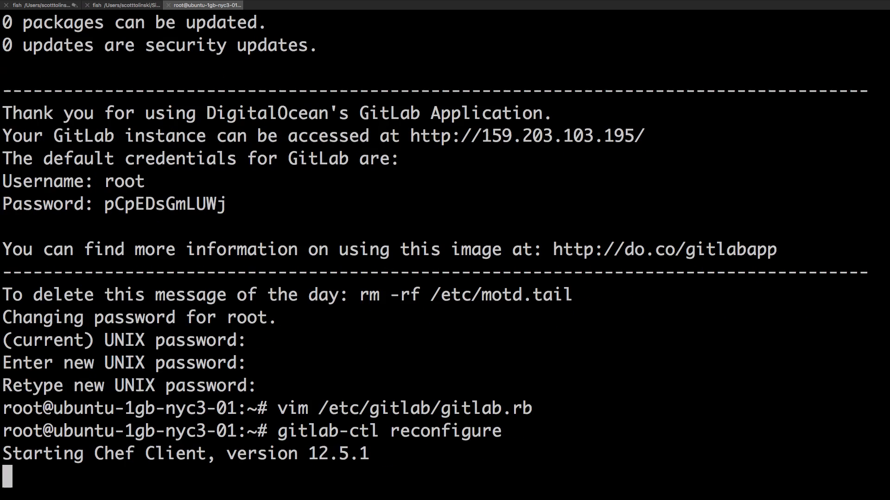
scroll(down, 3)
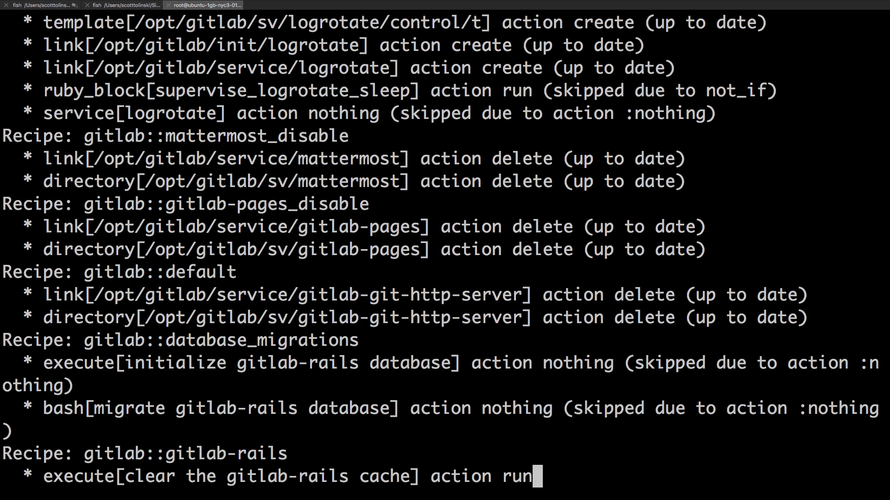
scroll(down, 3)
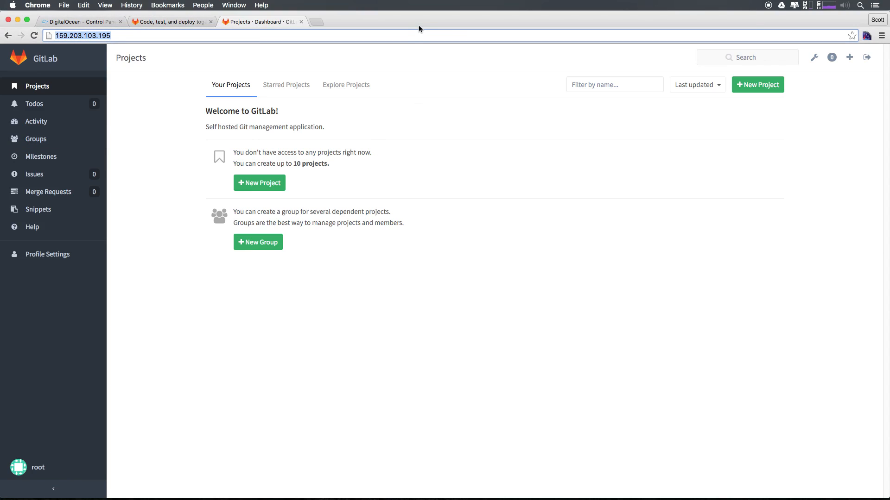
Step: Load lab.leveluptuts.com in Chrome and sign in to GitLab as root
text(lab)
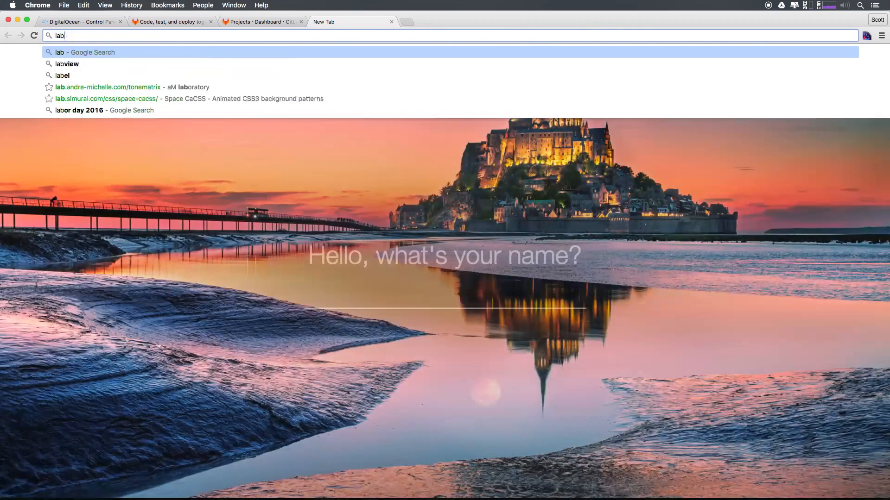
text(.leveluptuts.com/users/sign_in)
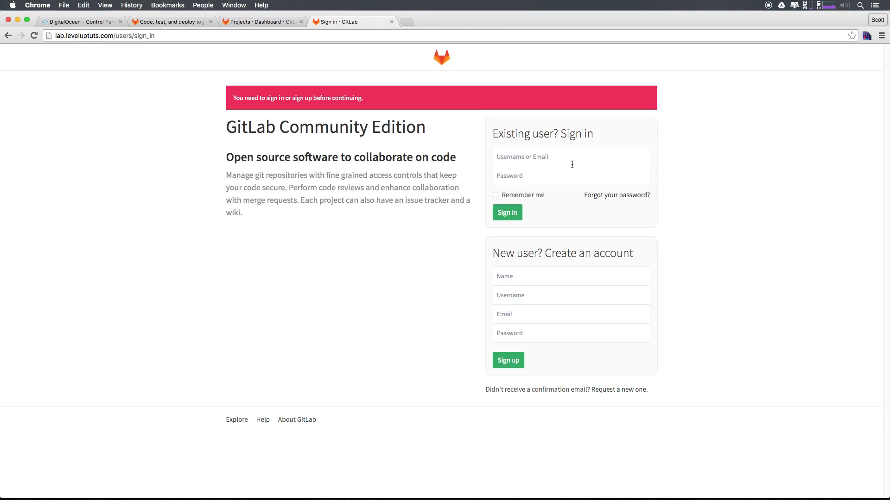
mouse_move(566, 5)
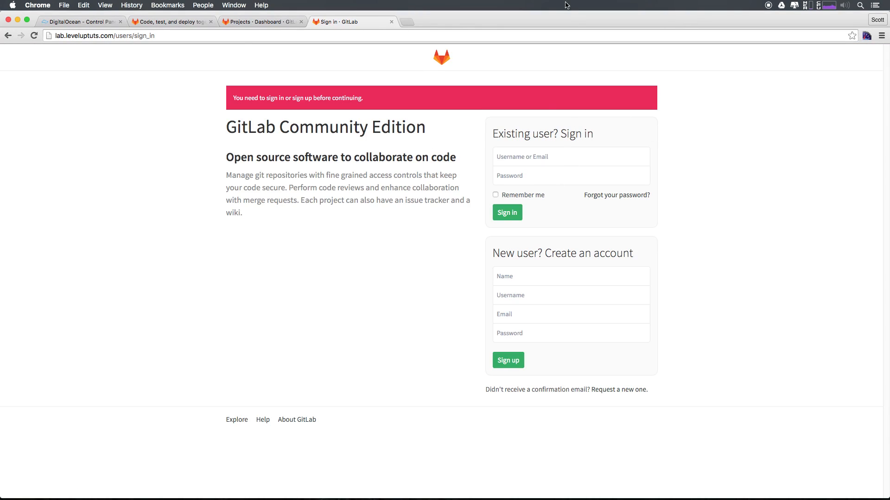
click(570, 175)
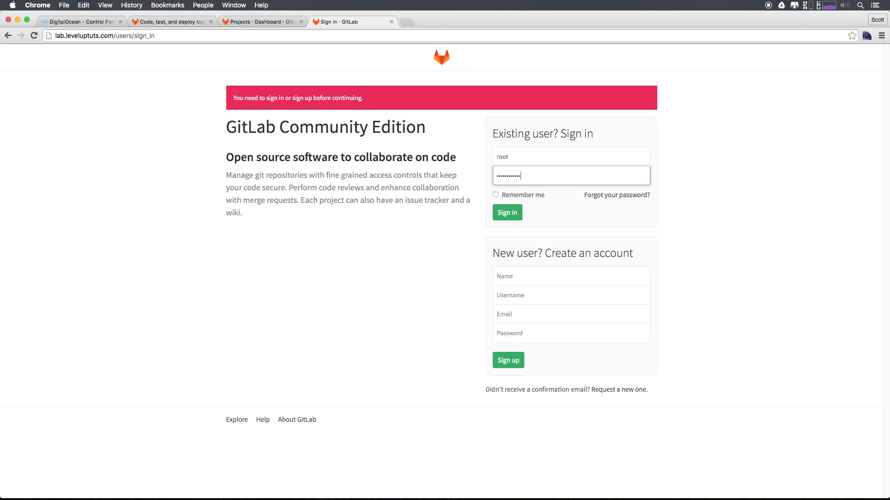
click(506, 212)
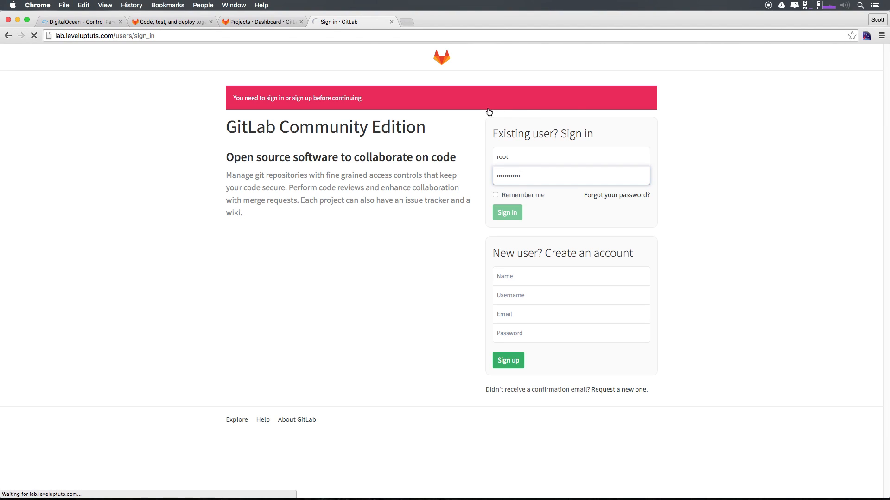
click(506, 212)
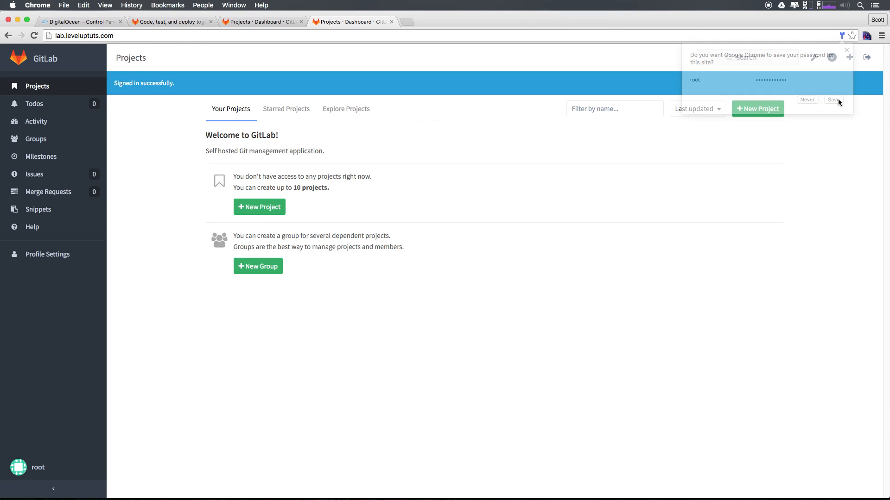
click(833, 100)
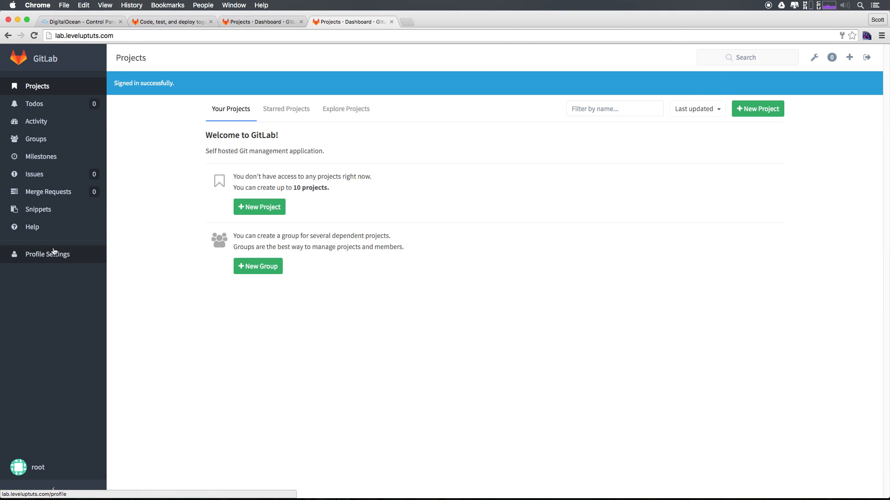
click(48, 253)
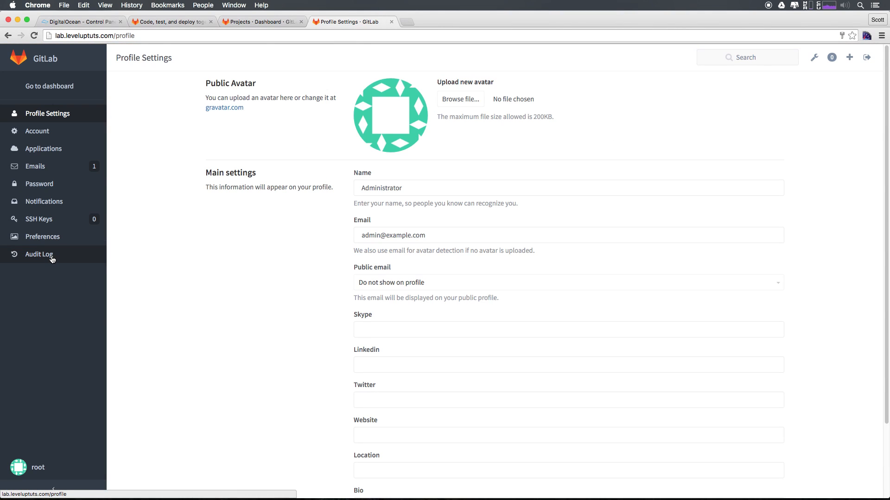
scroll(down, 3)
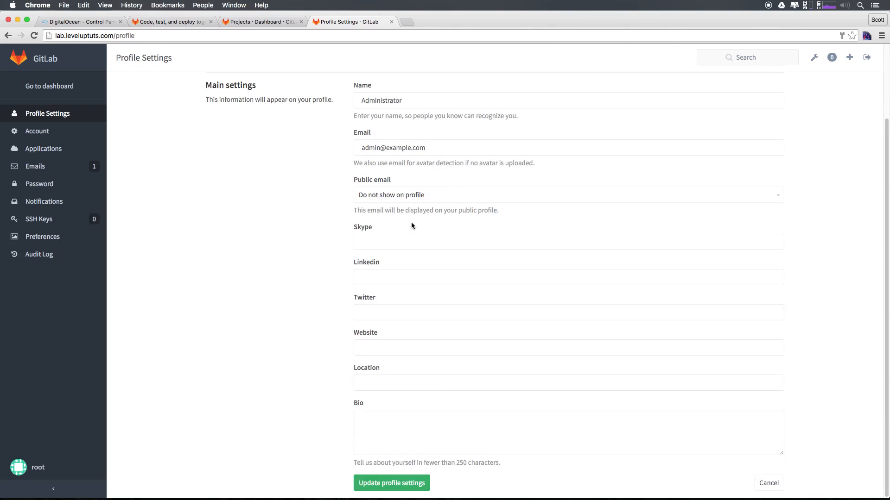
scroll(up, 3)
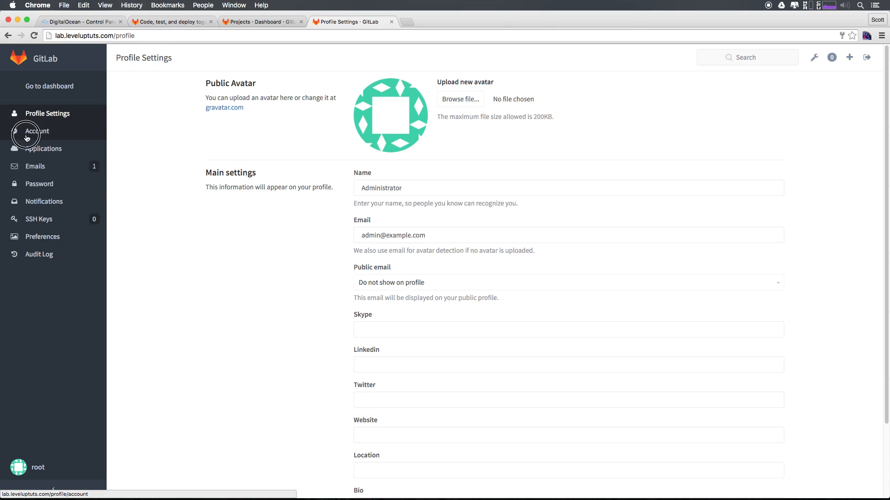
click(36, 131)
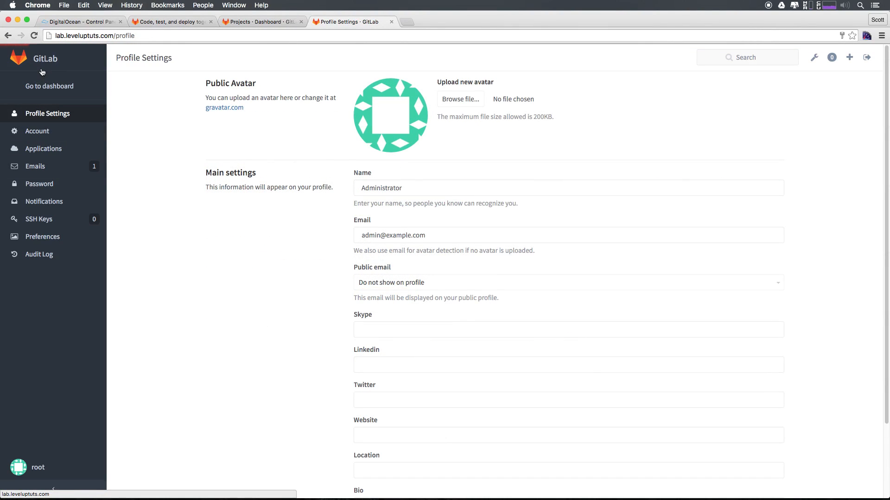
click(49, 86)
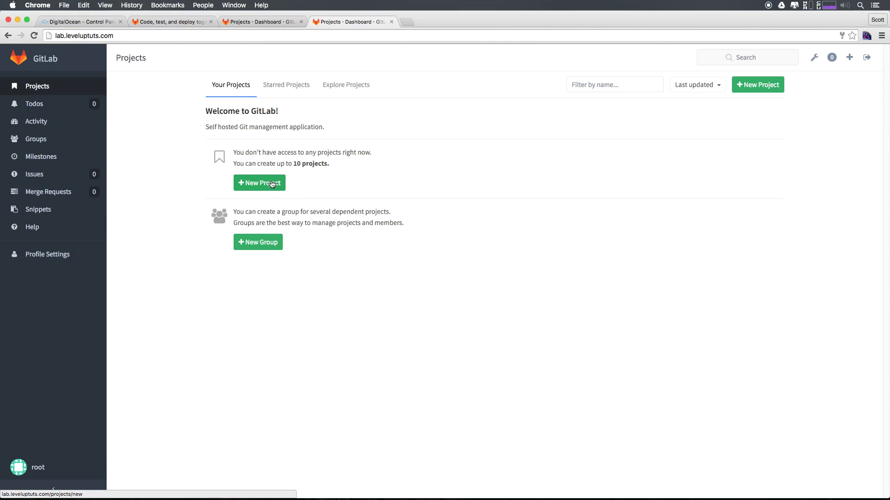
Step: Create a new project named 'test' and return to the Projects dashboard
click(258, 182)
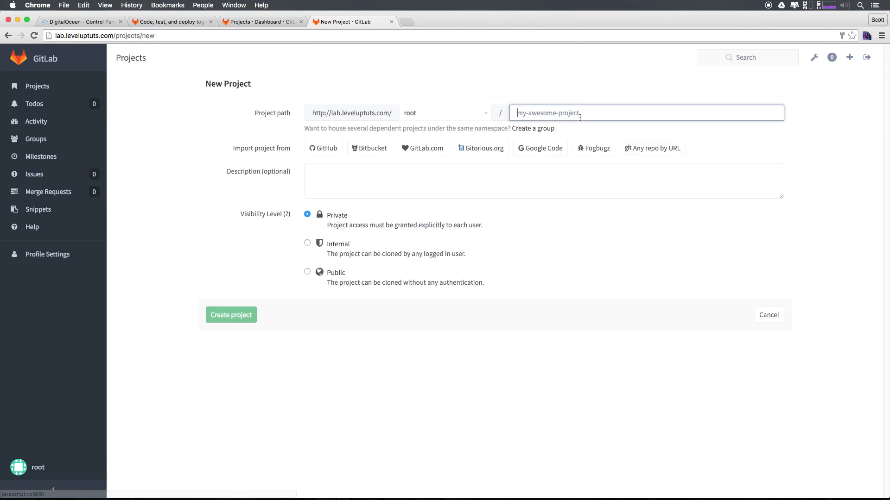
click(543, 181)
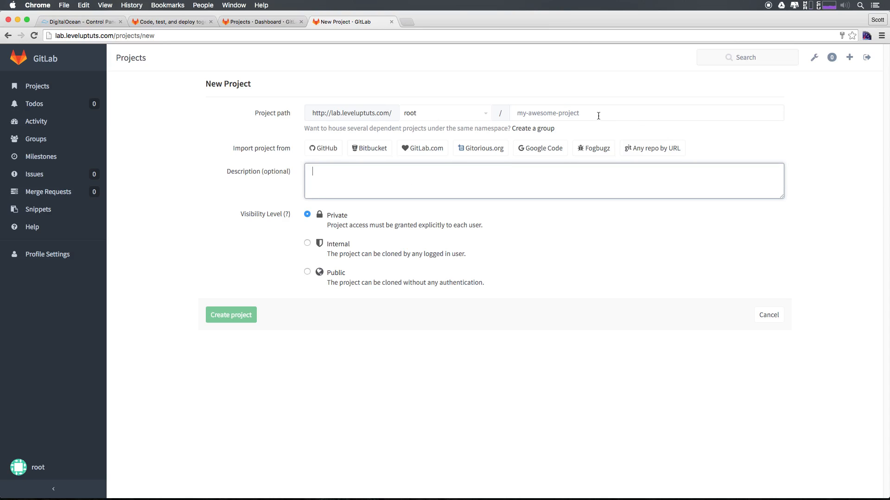
text(test)
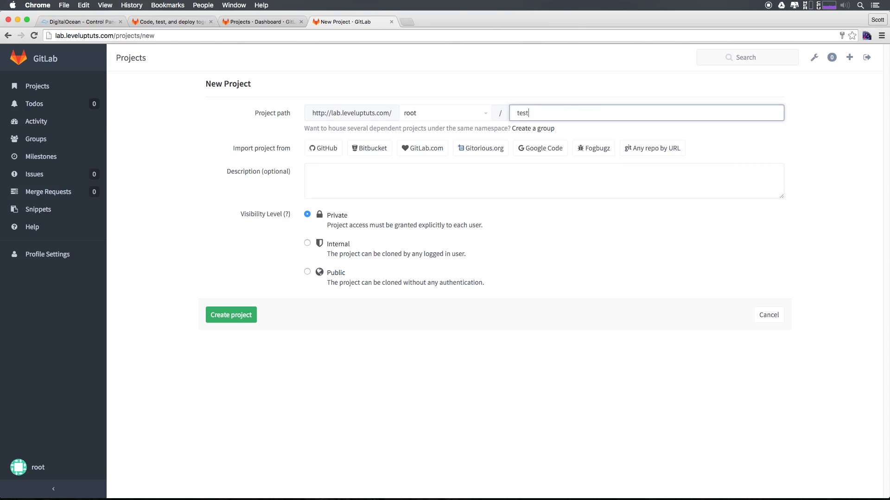
click(231, 315)
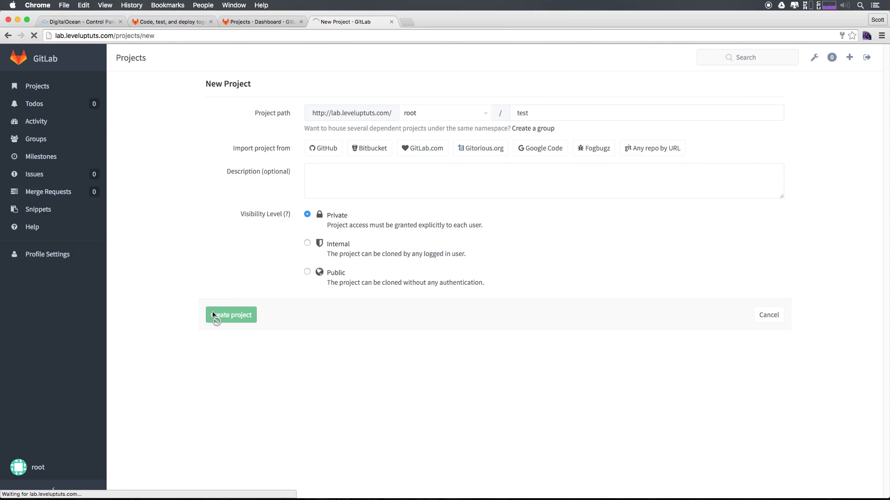
click(230, 315)
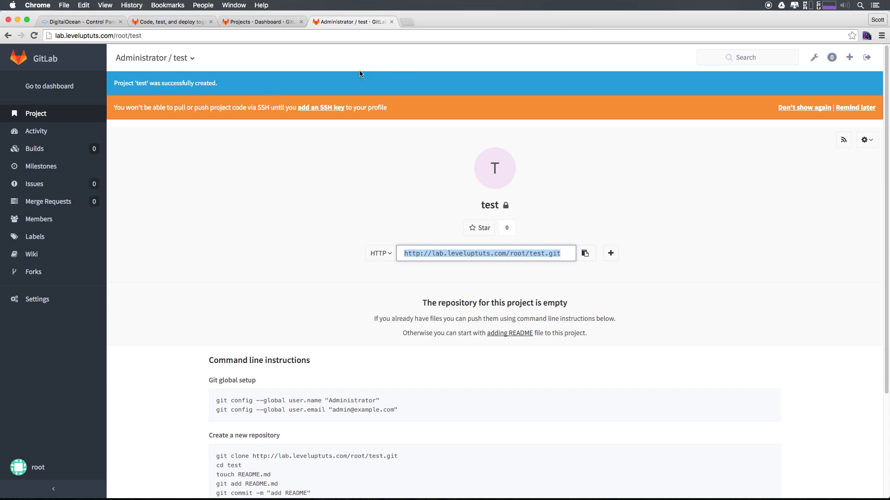
mouse_move(687, 164)
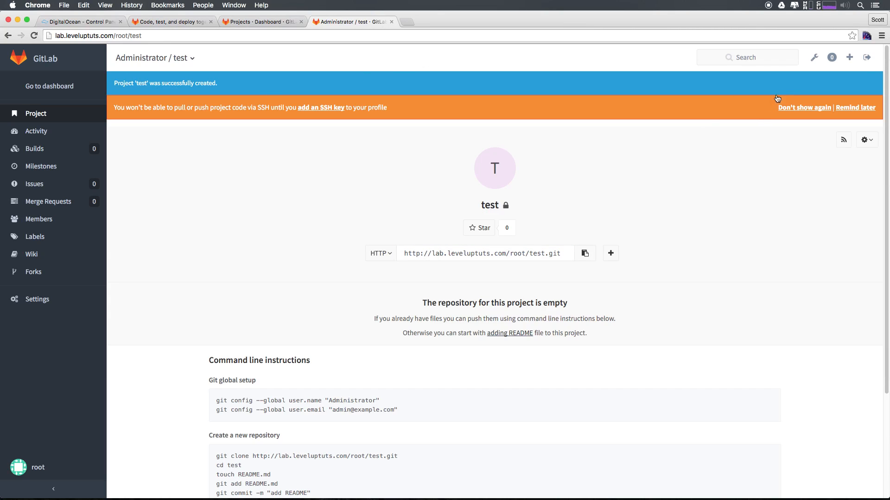
click(33, 59)
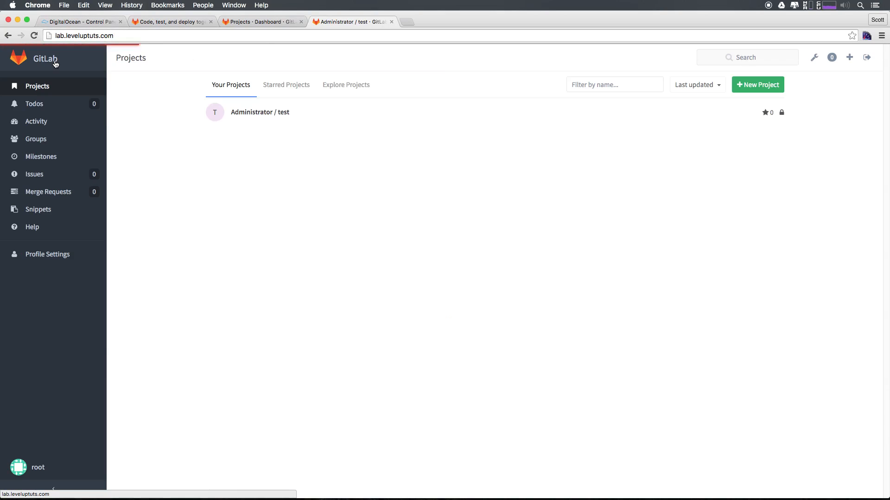